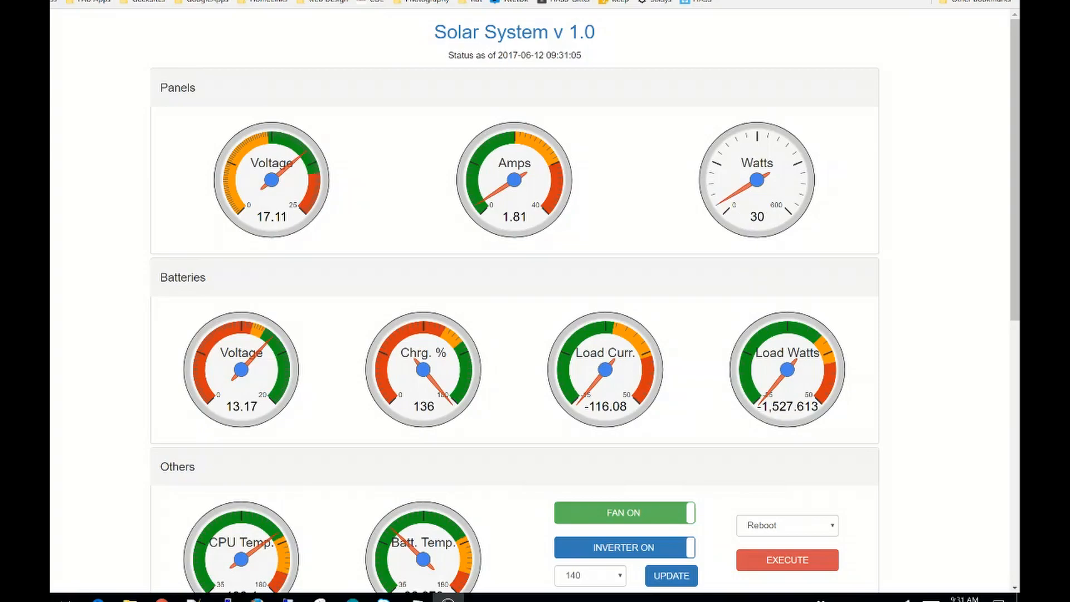
pyautogui.moveTo(319, 57)
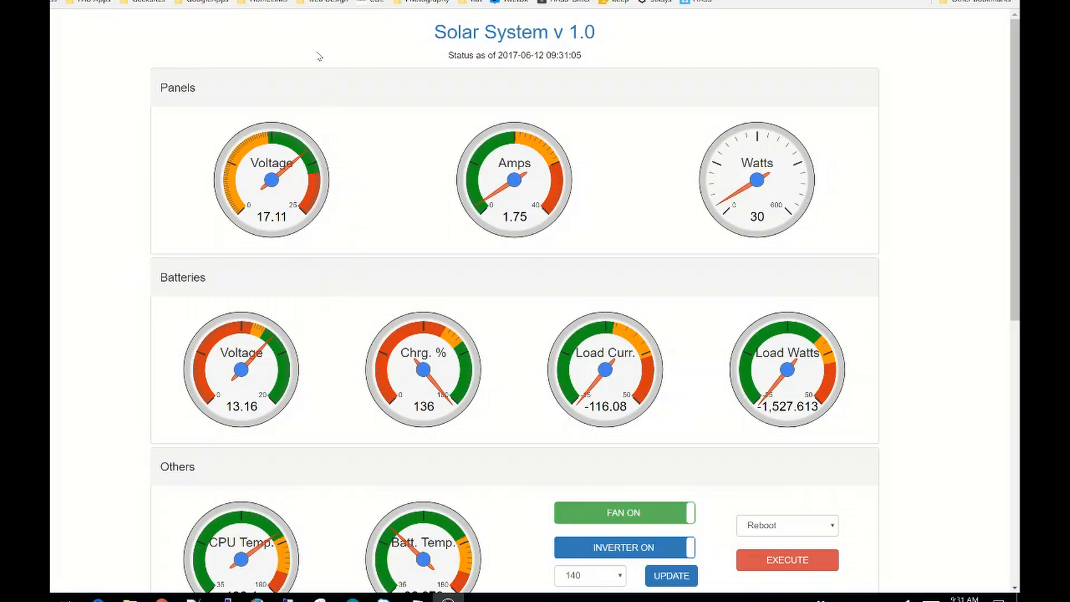
pyautogui.moveTo(317, 52)
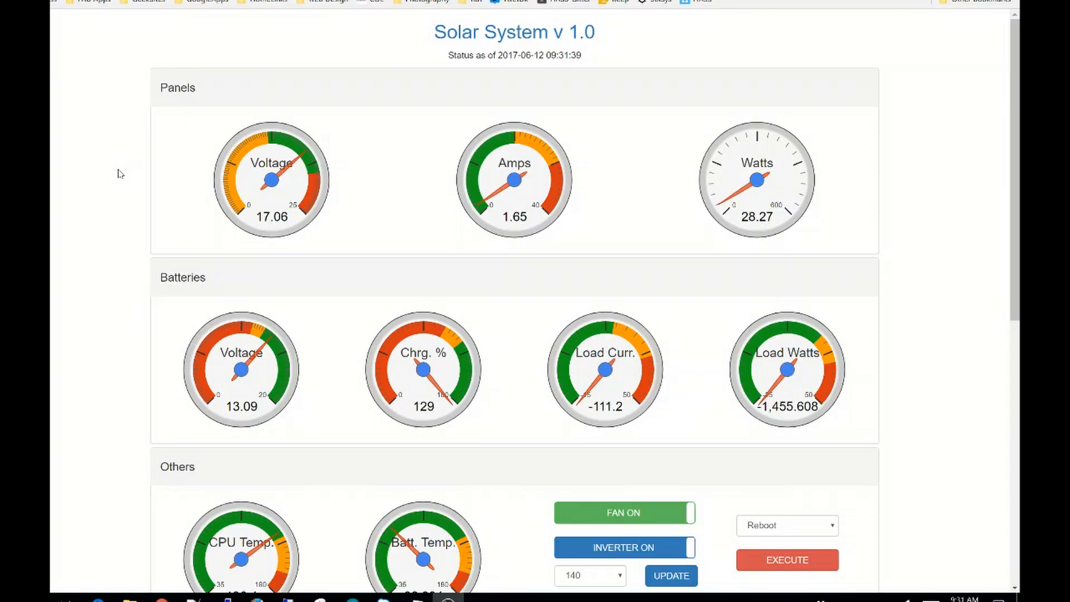
pyautogui.moveTo(170, 154)
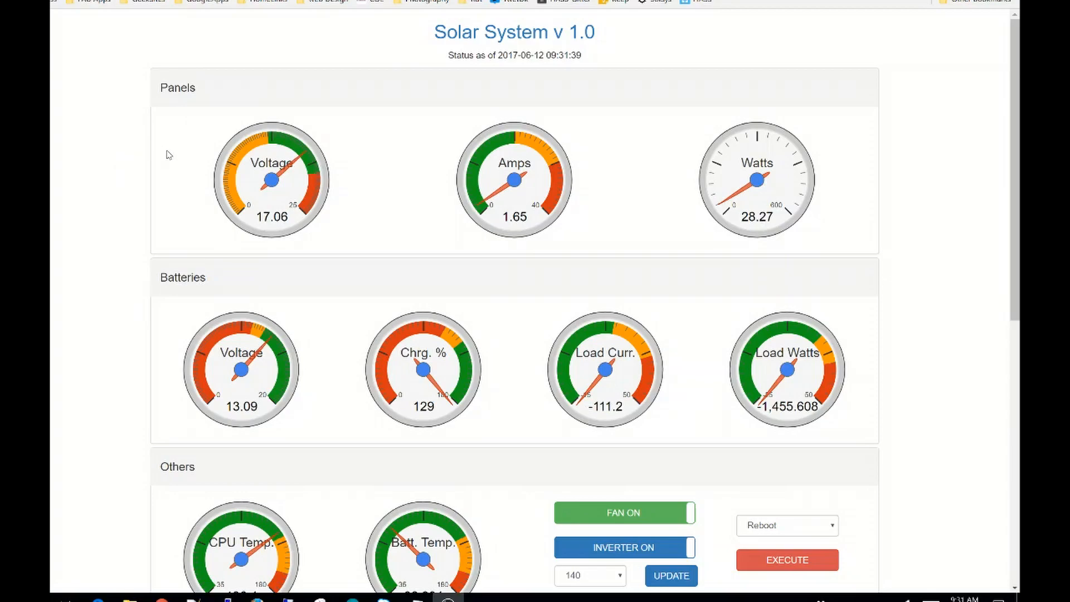
pyautogui.moveTo(105, 316)
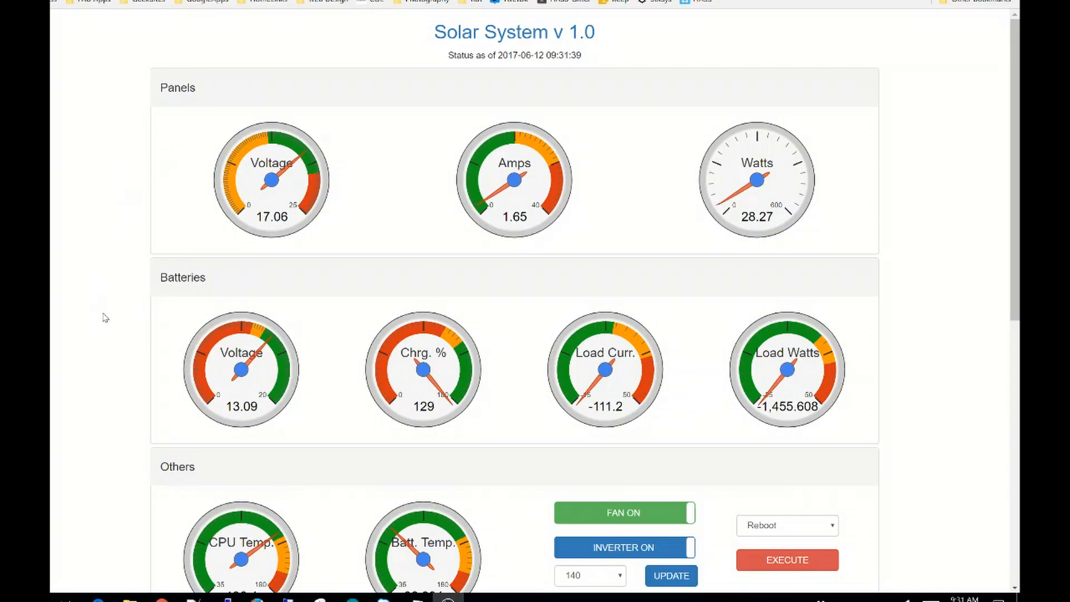
pyautogui.moveTo(178, 176)
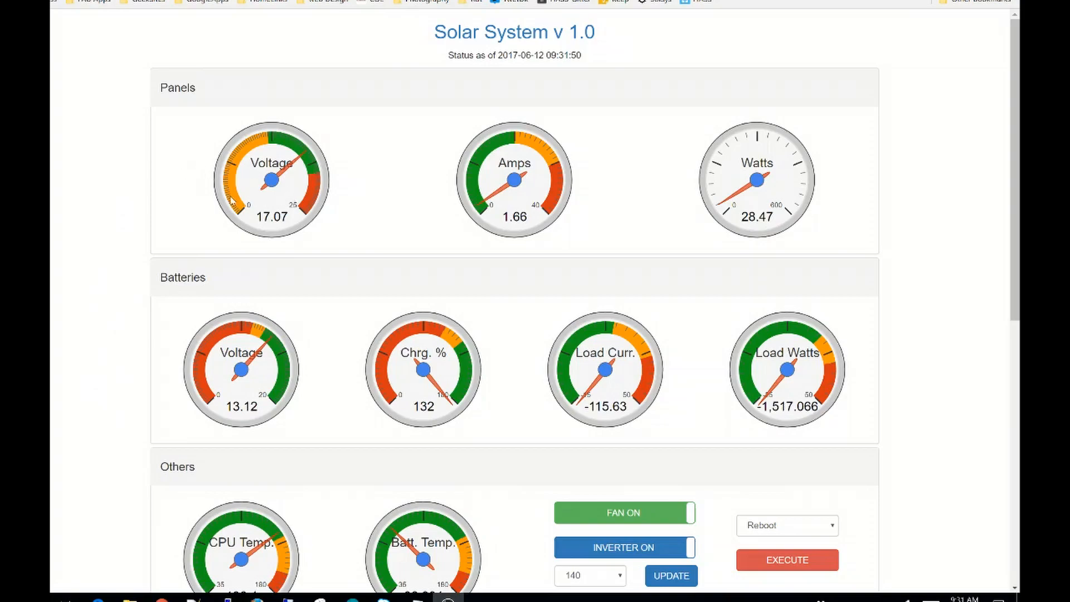
pyautogui.moveTo(201, 210)
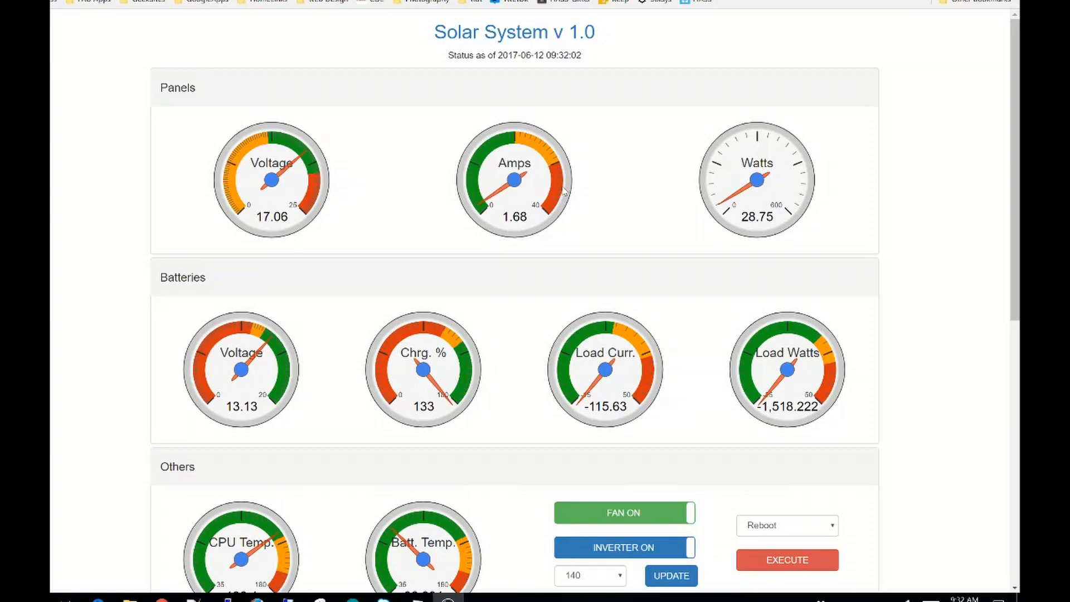
pyautogui.moveTo(805, 184)
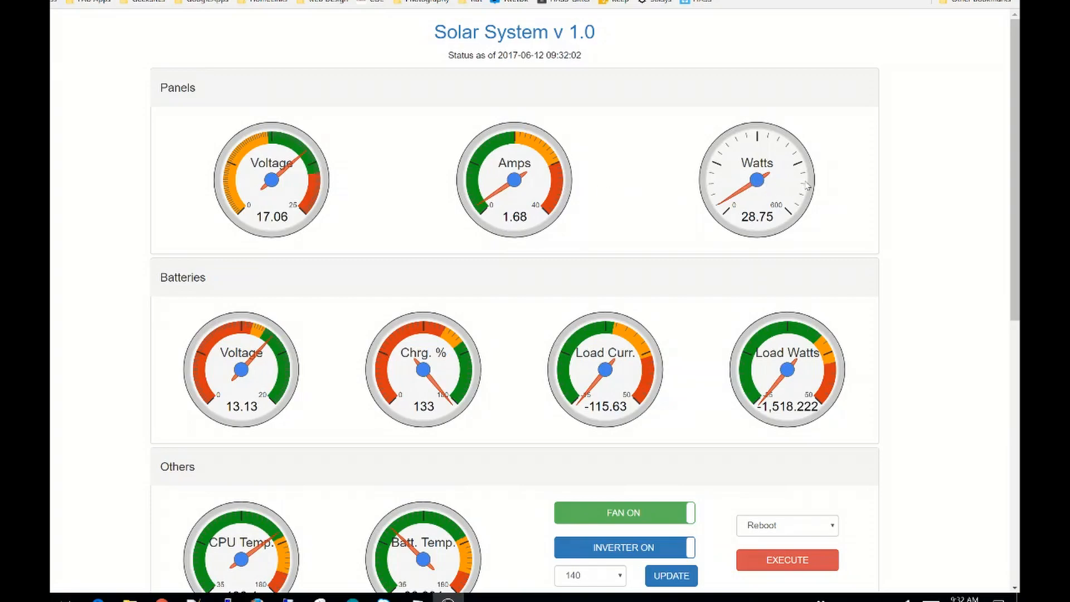
pyautogui.moveTo(589, 234)
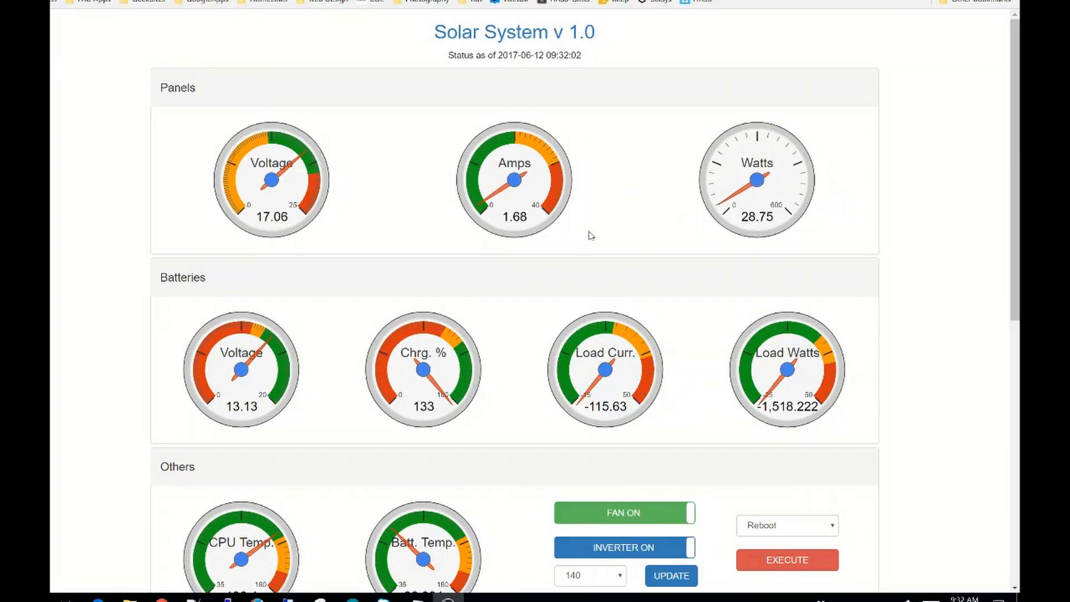
pyautogui.moveTo(588, 57)
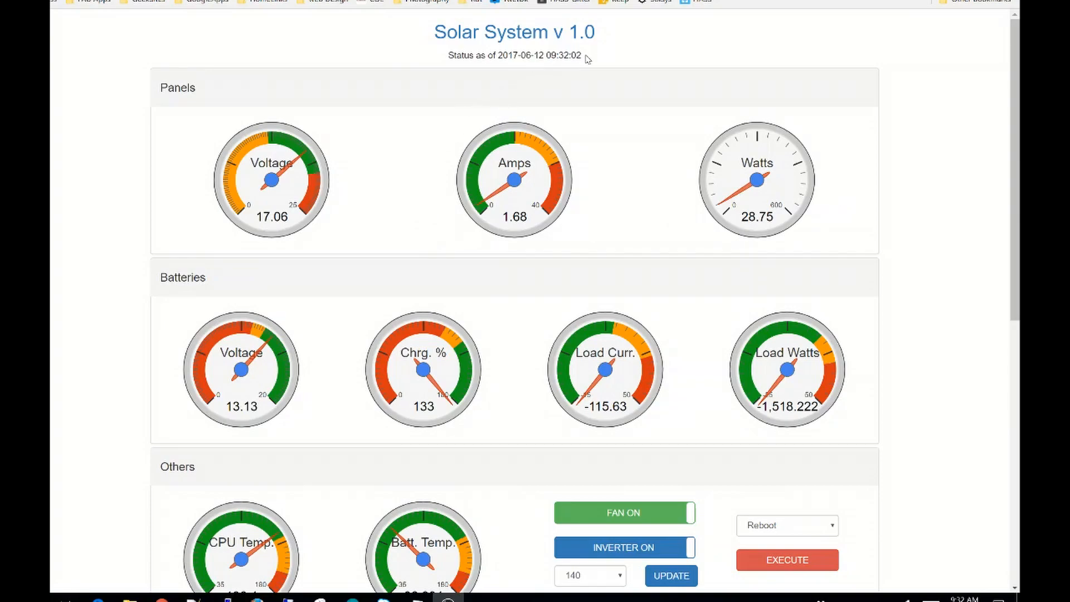
pyautogui.moveTo(609, 71)
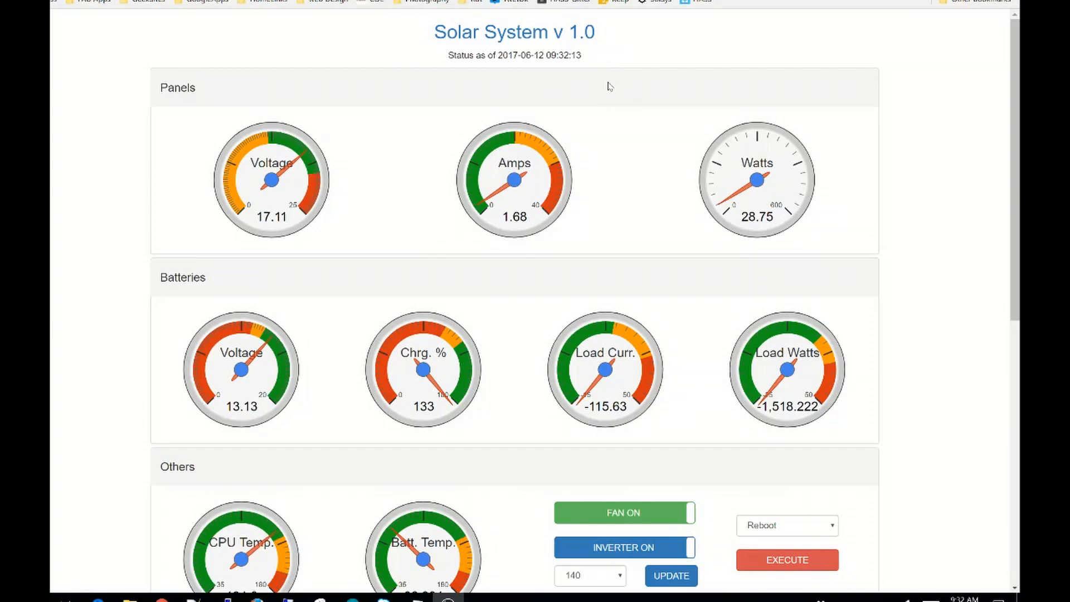
pyautogui.moveTo(600, 123)
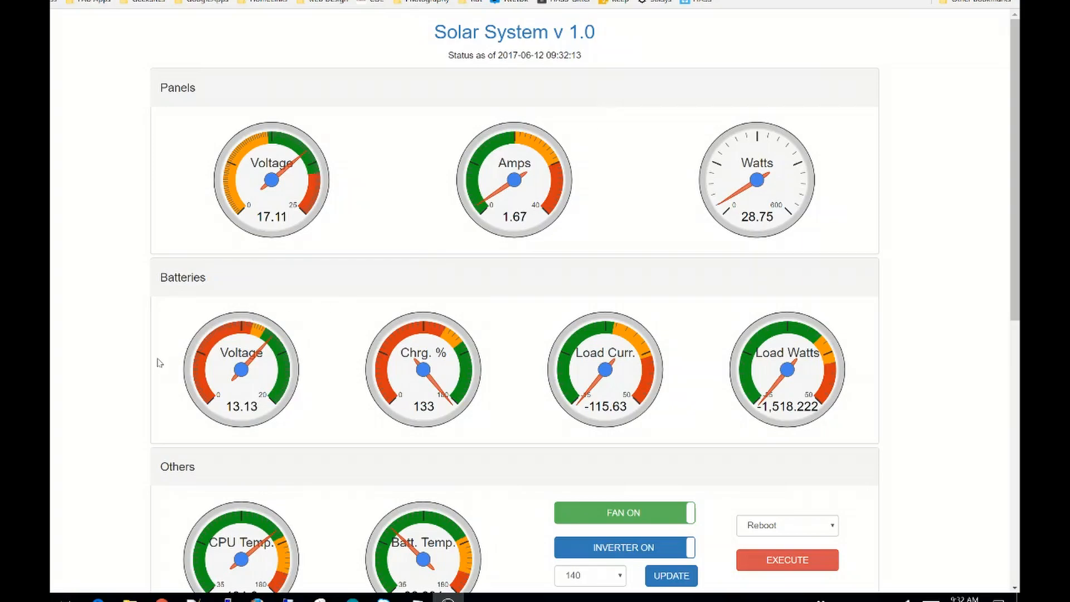
# Scroll down to reveal the Others temperature gauges and the Historical chart section
pyautogui.scroll(-3)
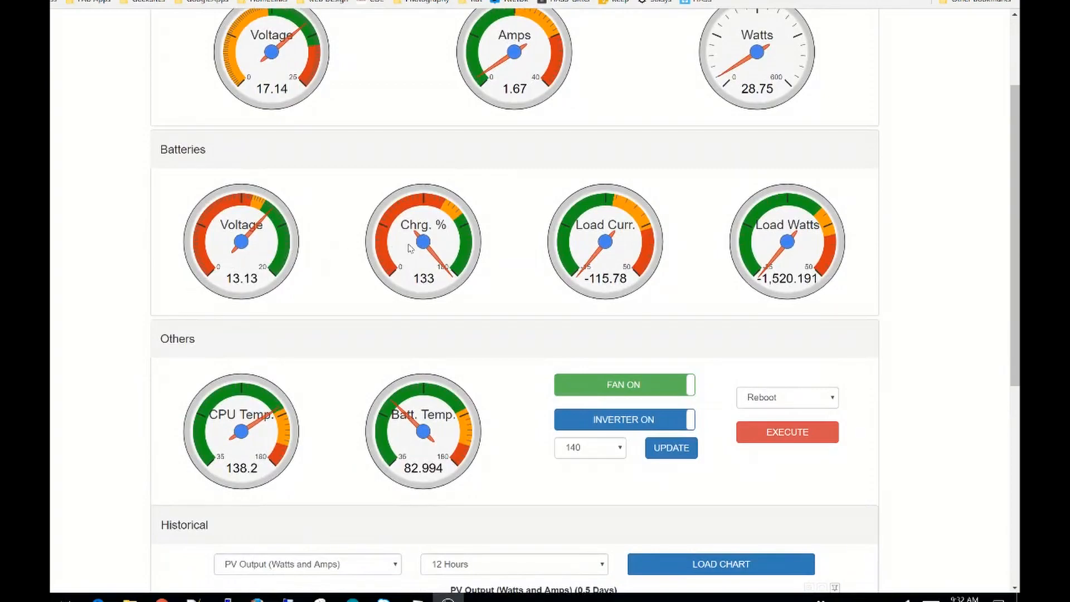
pyautogui.moveTo(412, 257)
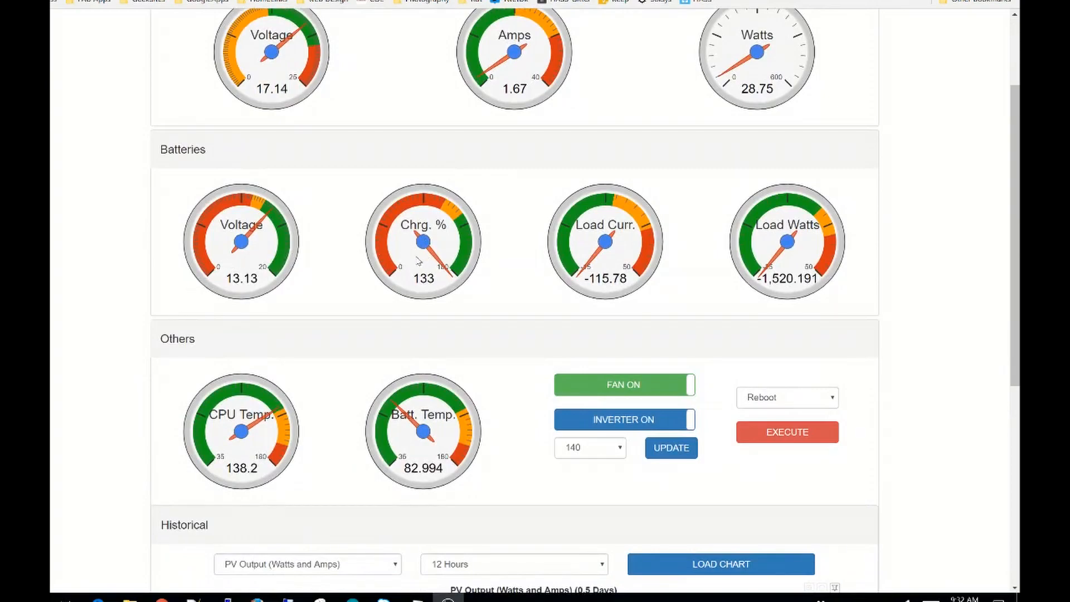
pyautogui.moveTo(414, 261)
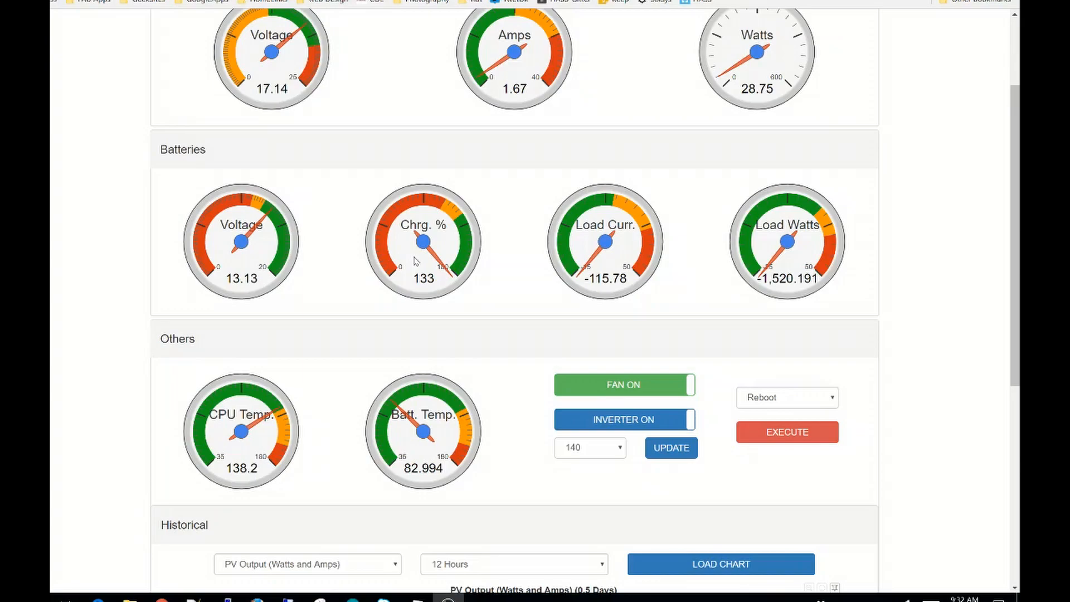
pyautogui.moveTo(356, 258)
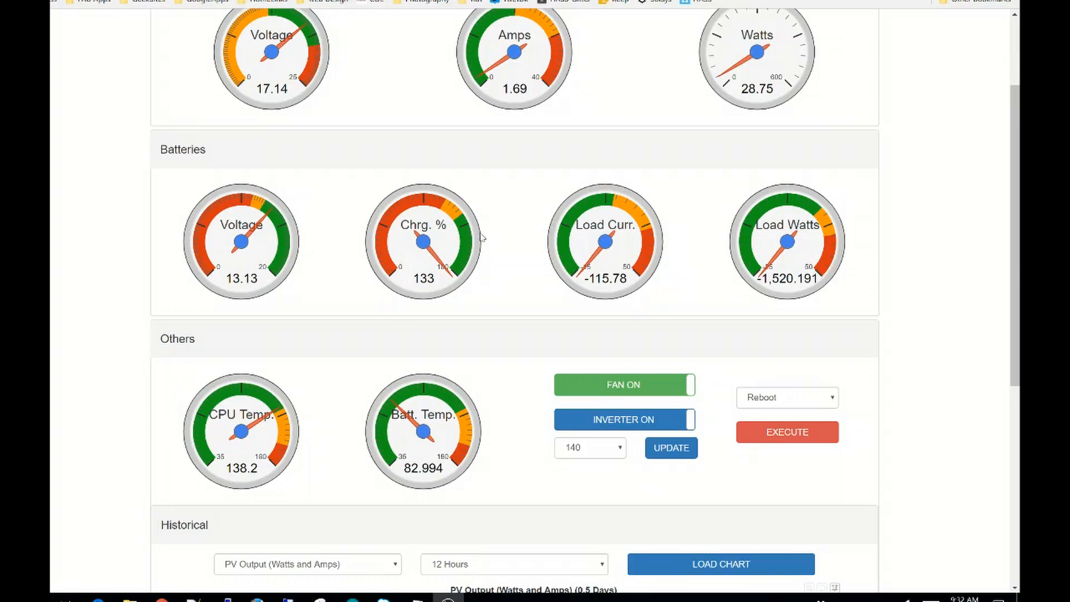
pyautogui.moveTo(592, 241)
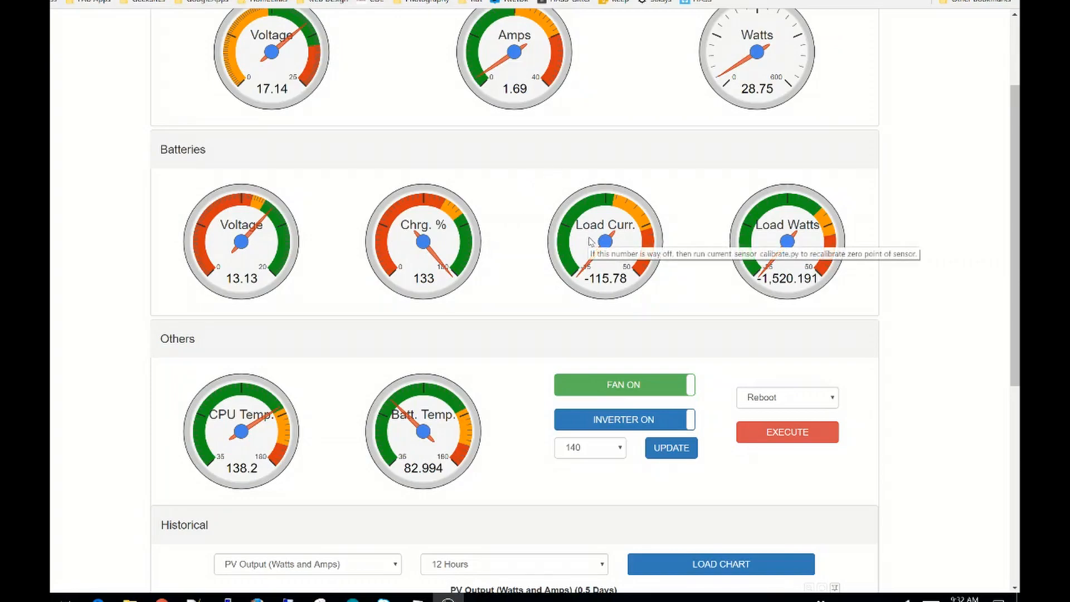
pyautogui.moveTo(836, 229)
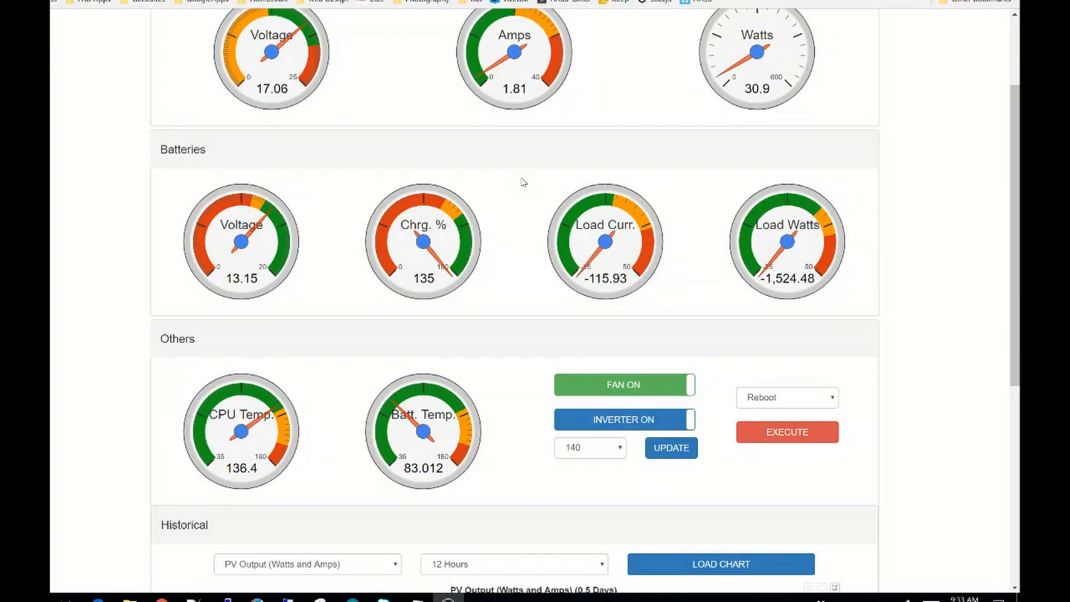
pyautogui.moveTo(114, 350)
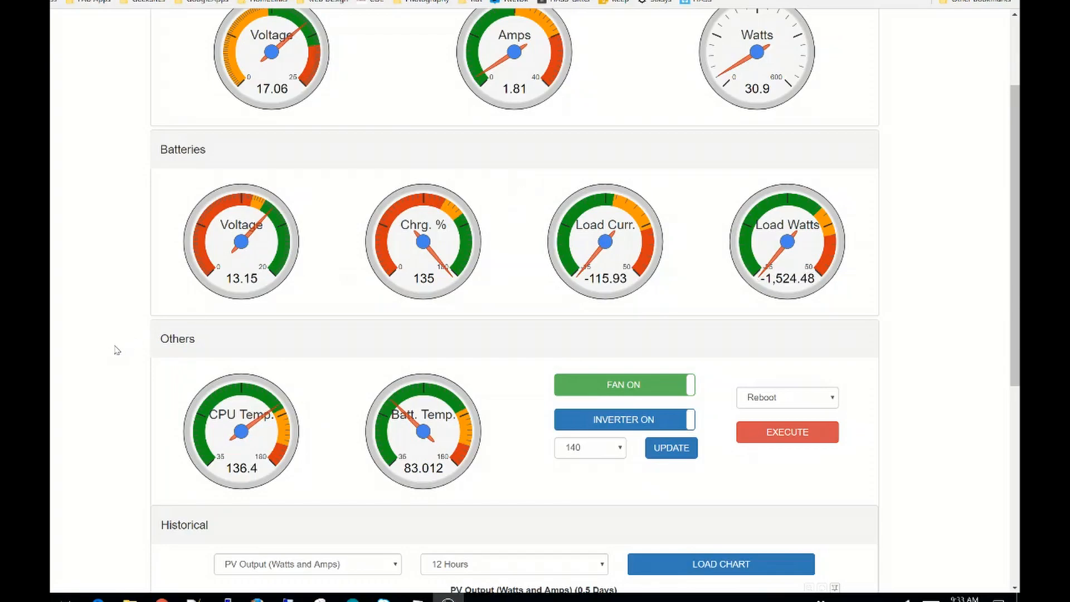
# Scroll down to the start of the half-day PV output chart
pyautogui.scroll(-3)
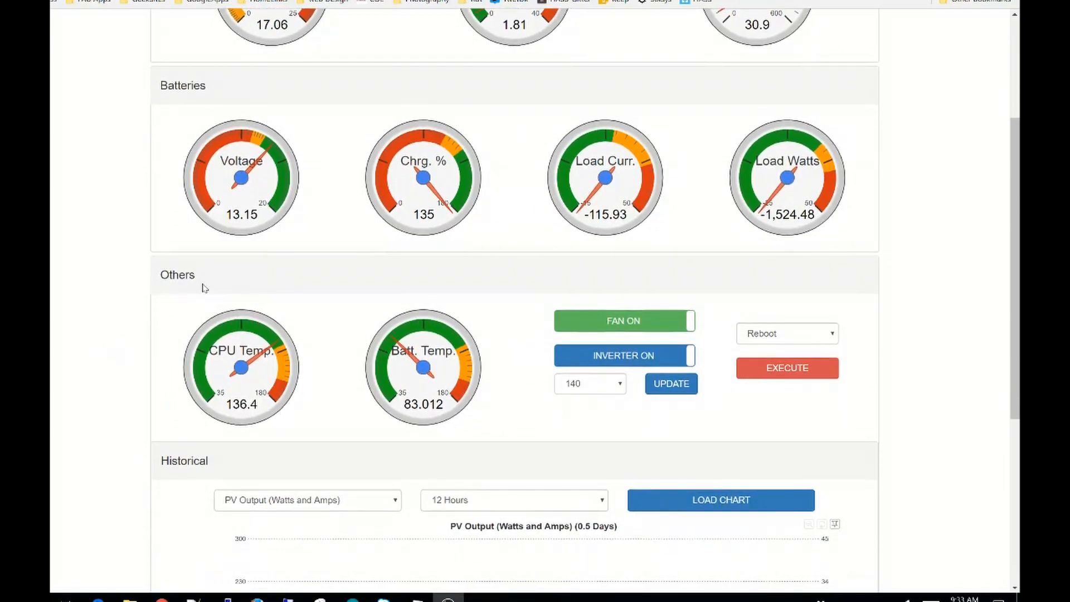
pyautogui.moveTo(337, 372)
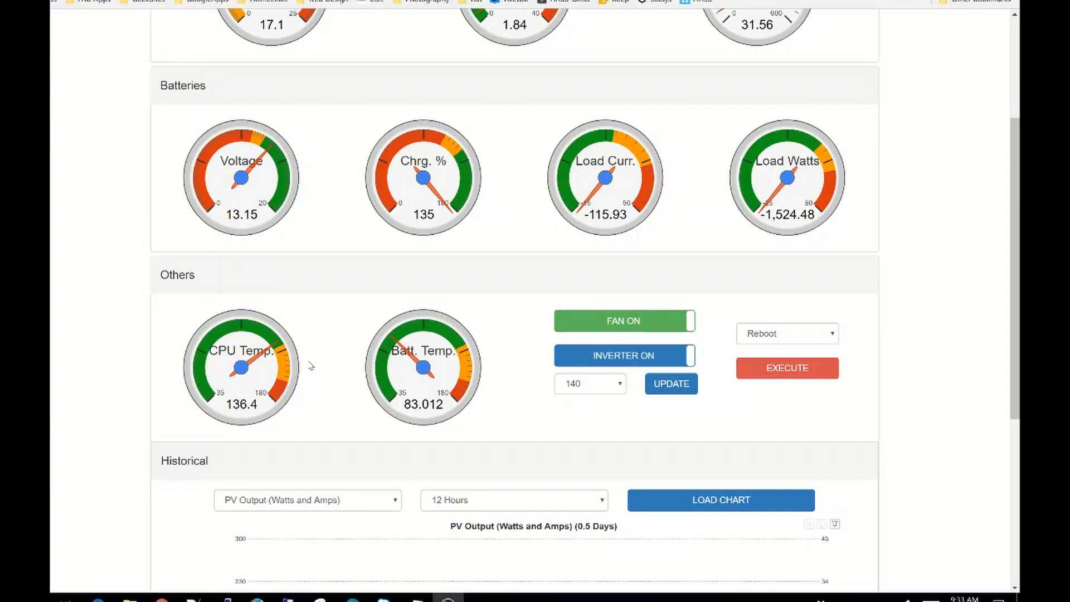
pyautogui.moveTo(399, 366)
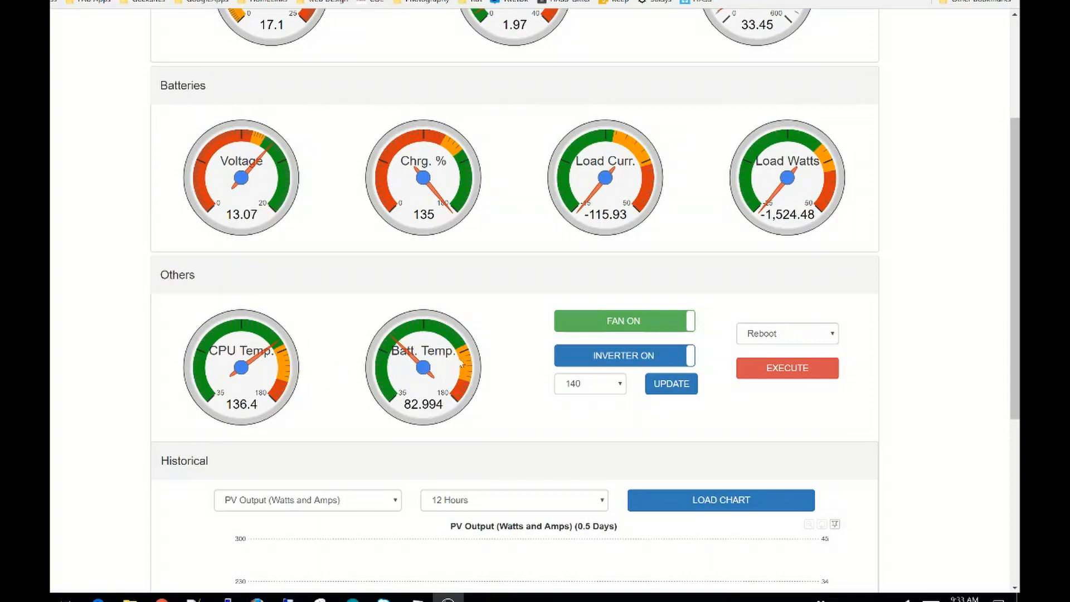
pyautogui.moveTo(444, 368)
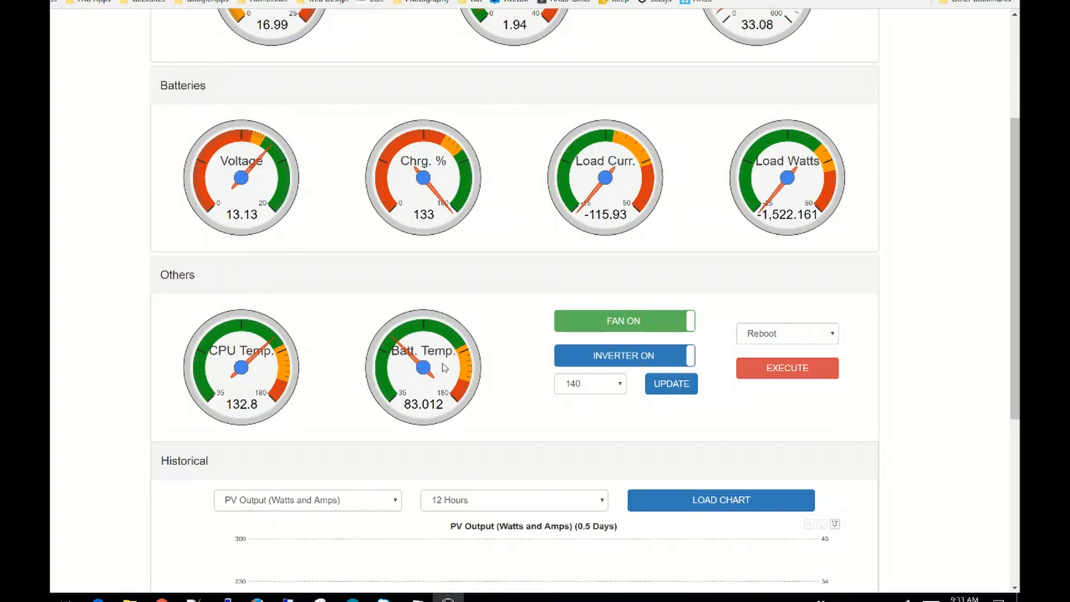
pyautogui.moveTo(872, 399)
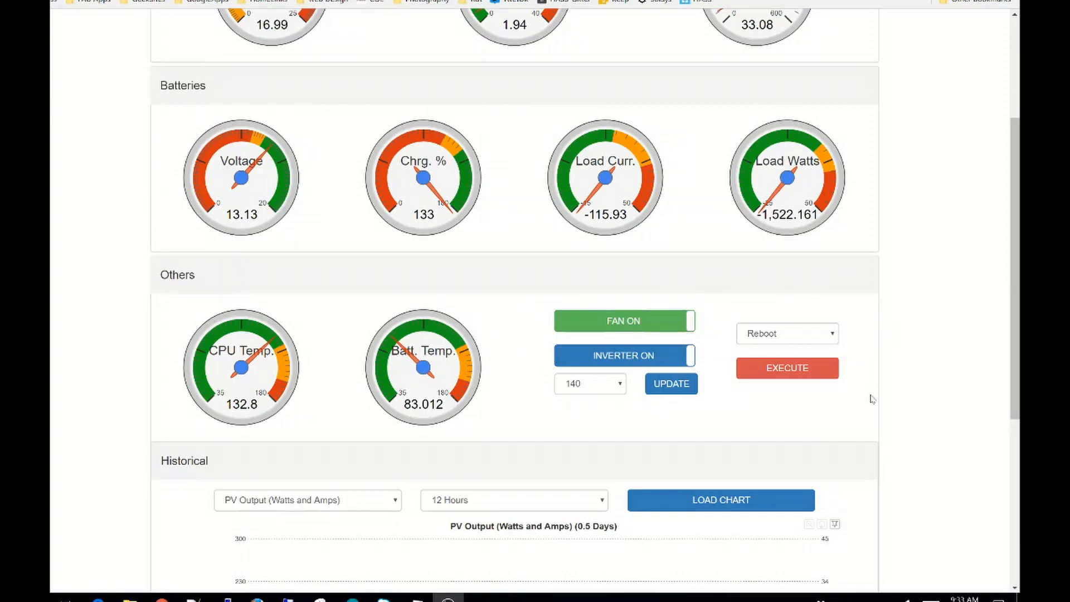
pyautogui.moveTo(868, 420)
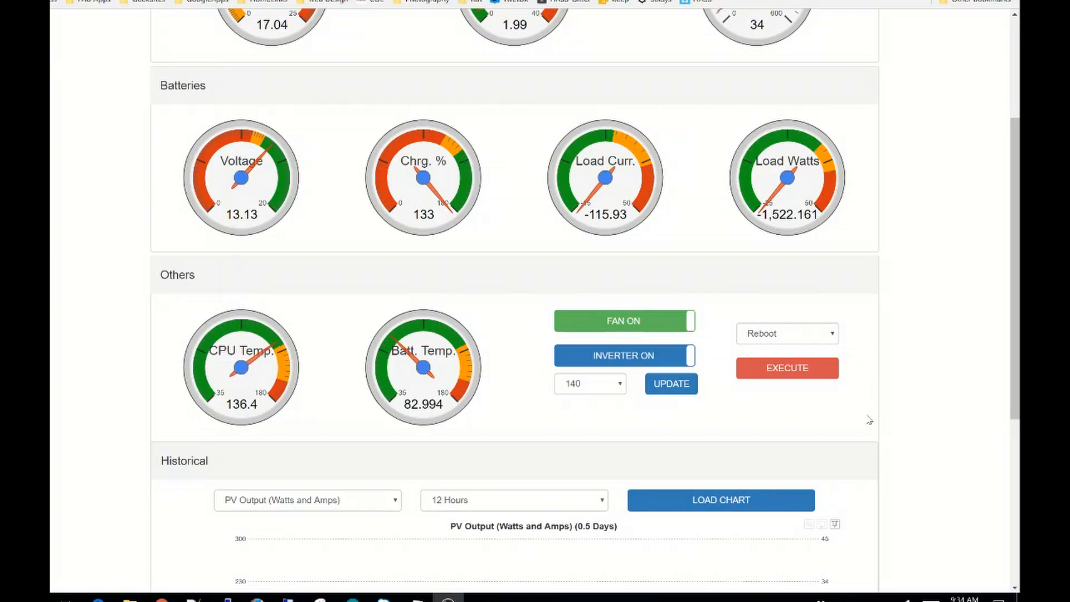
pyautogui.moveTo(722, 314)
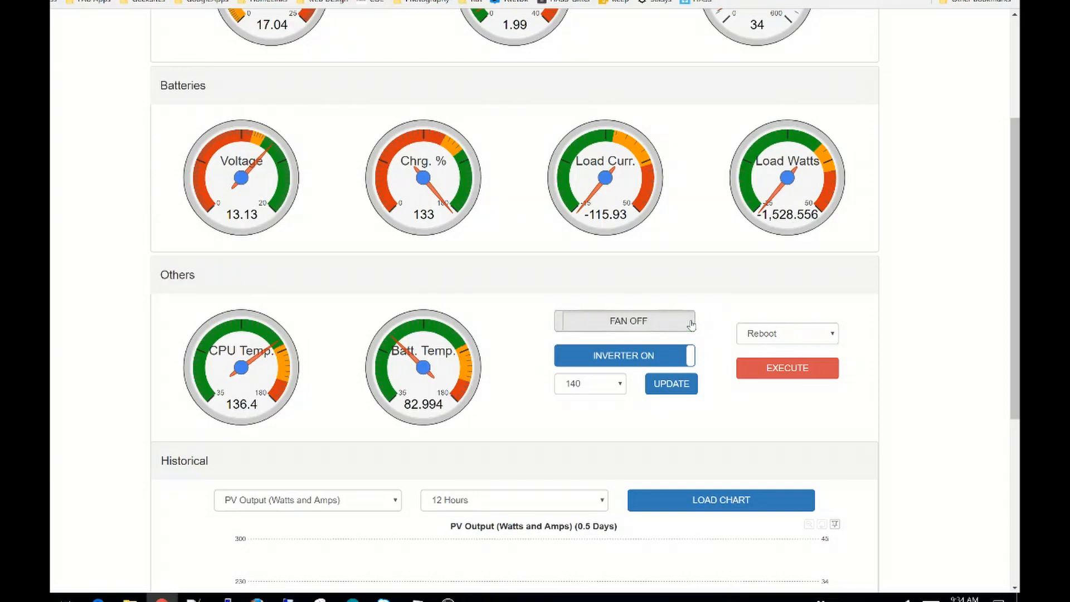
# Toggle the fan back on and switch the inverter off and then on again
pyautogui.click(624, 321)
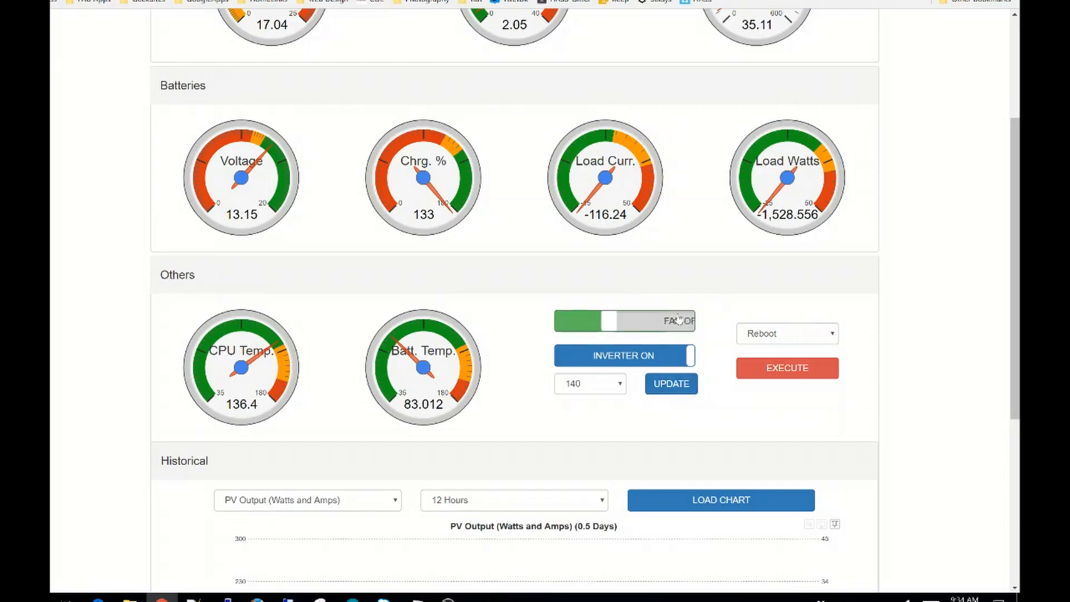
pyautogui.click(624, 321)
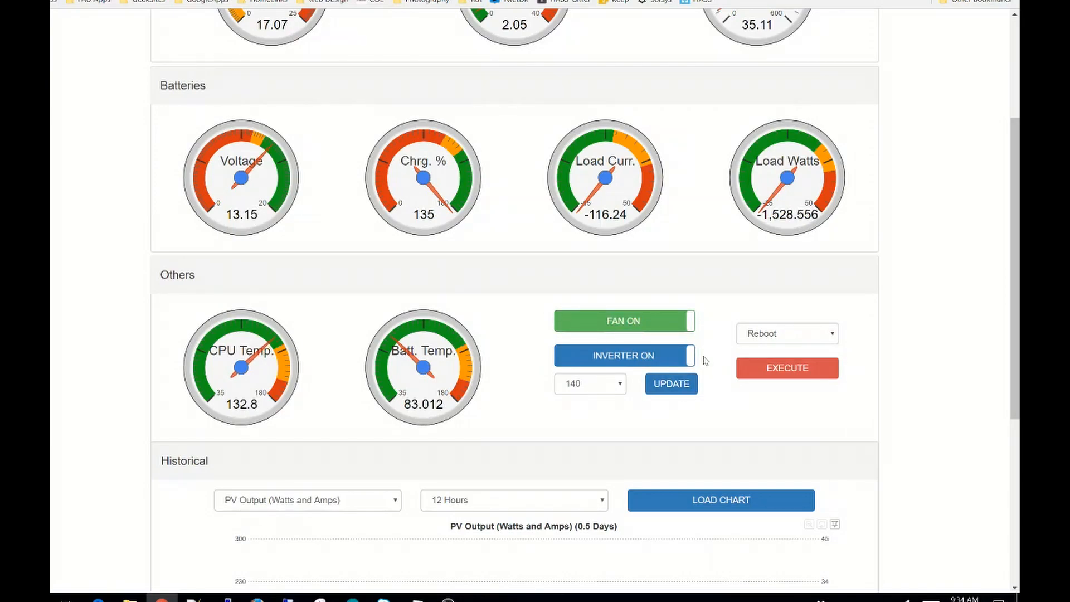
pyautogui.click(624, 356)
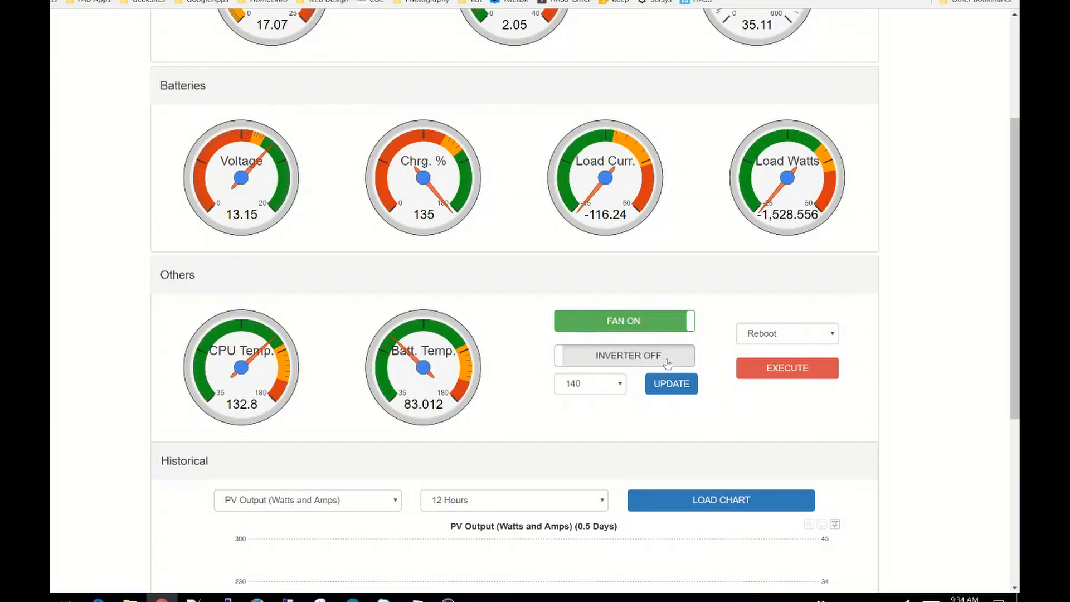
pyautogui.click(624, 355)
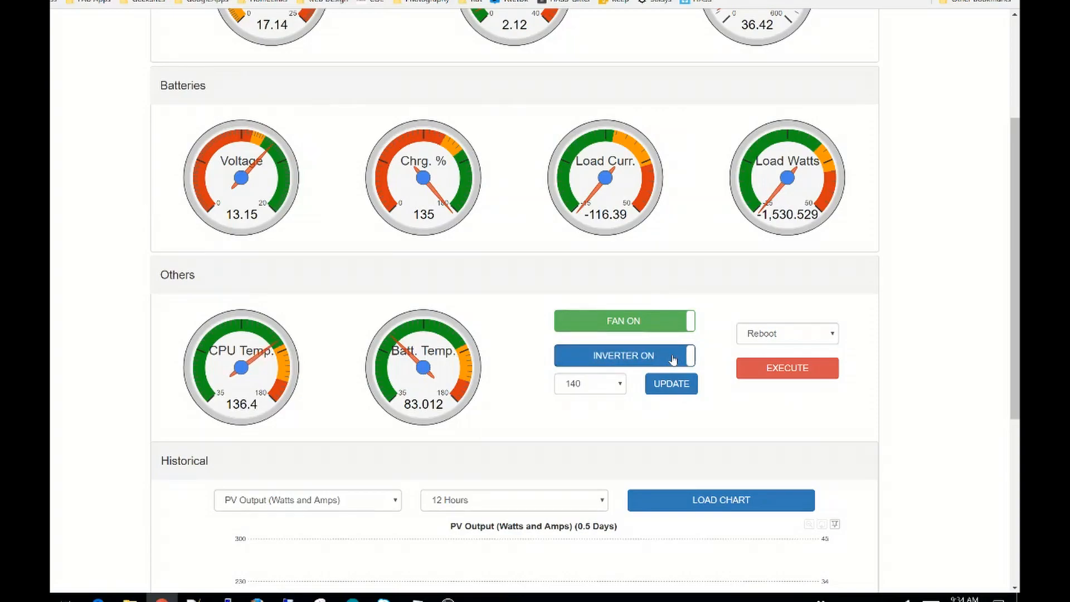
pyautogui.moveTo(651, 328)
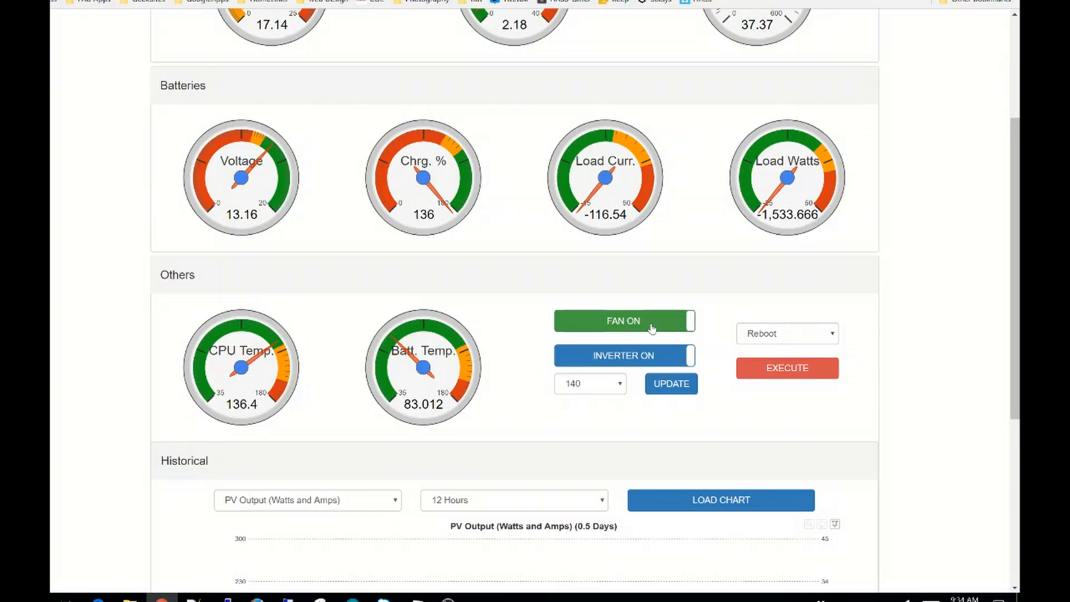
pyautogui.moveTo(737, 311)
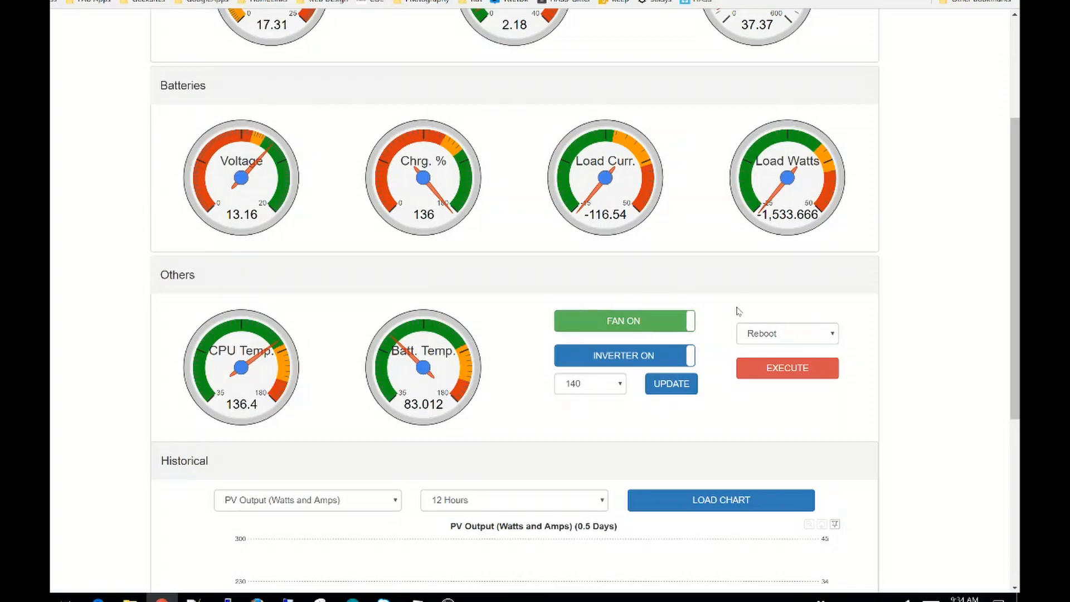
pyautogui.moveTo(878, 351)
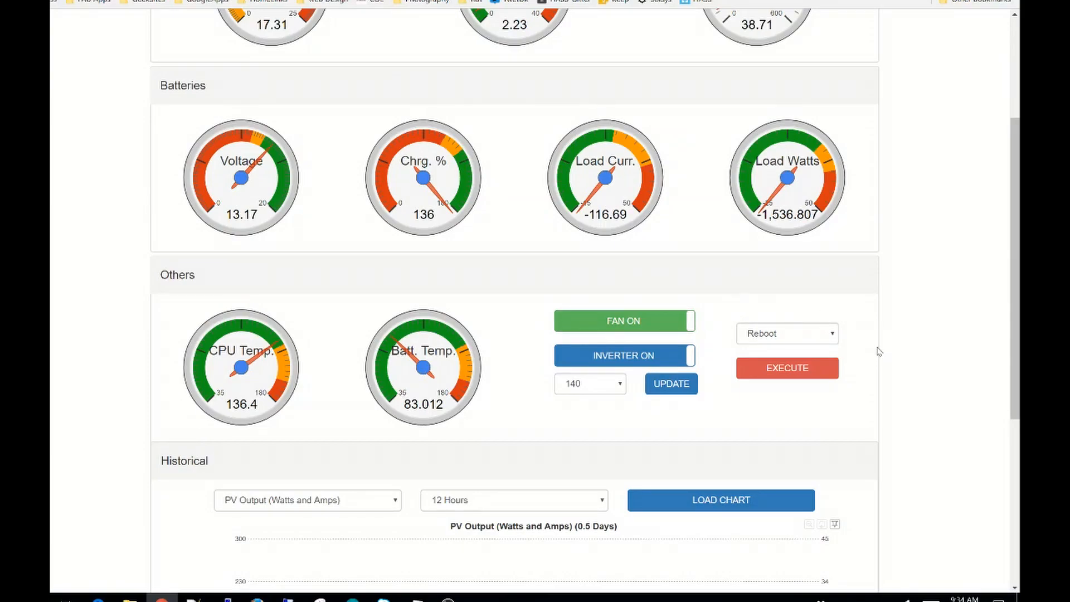
pyautogui.moveTo(719, 320)
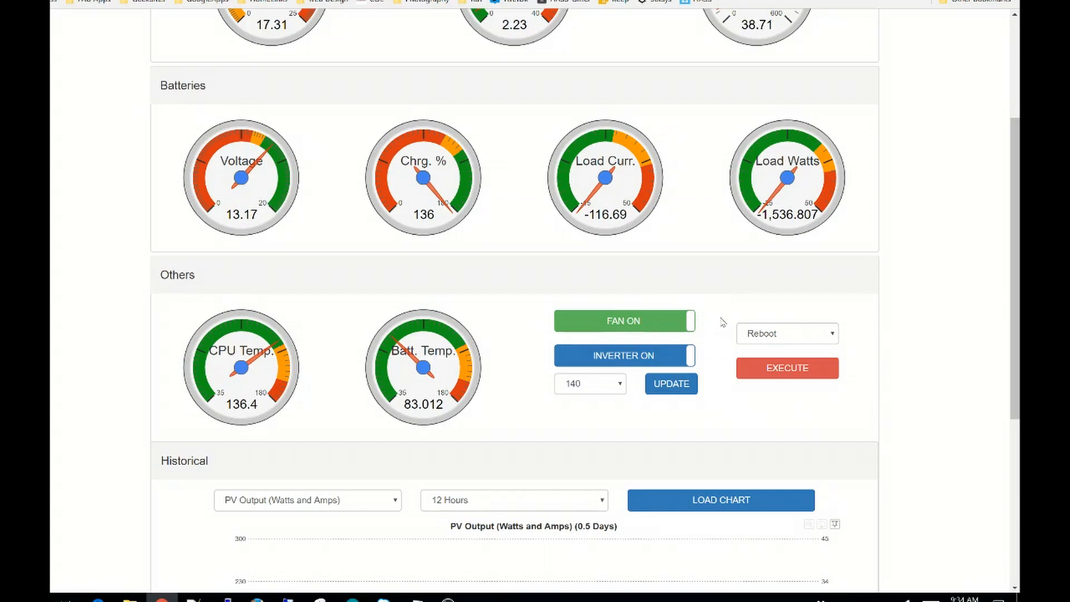
# Check the system command list, leaving Reboot chosen, and scroll to the full PV output chart
pyautogui.click(787, 333)
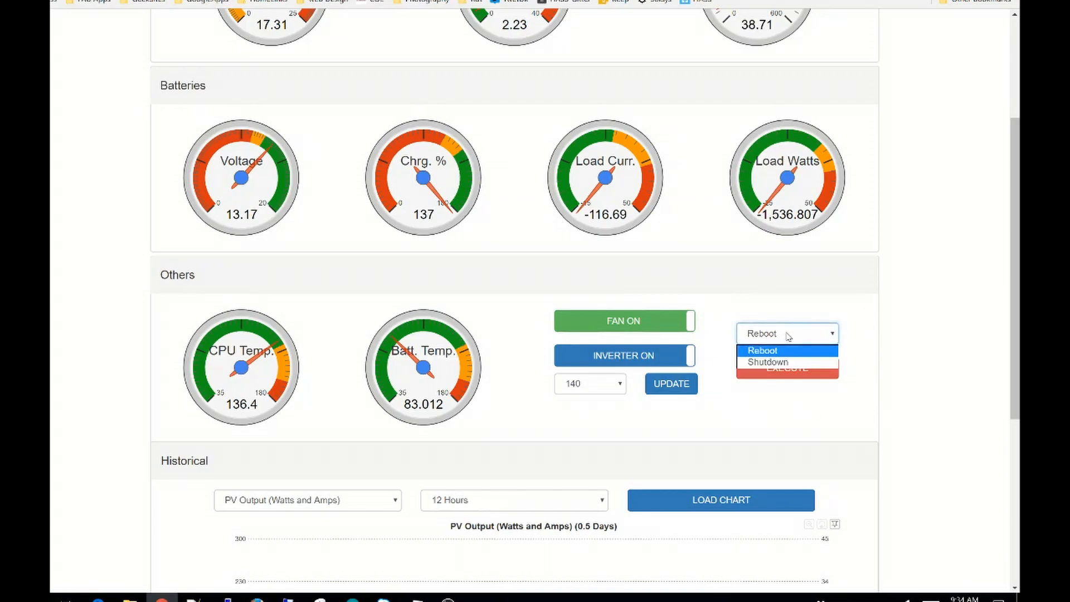
pyautogui.moveTo(789, 310)
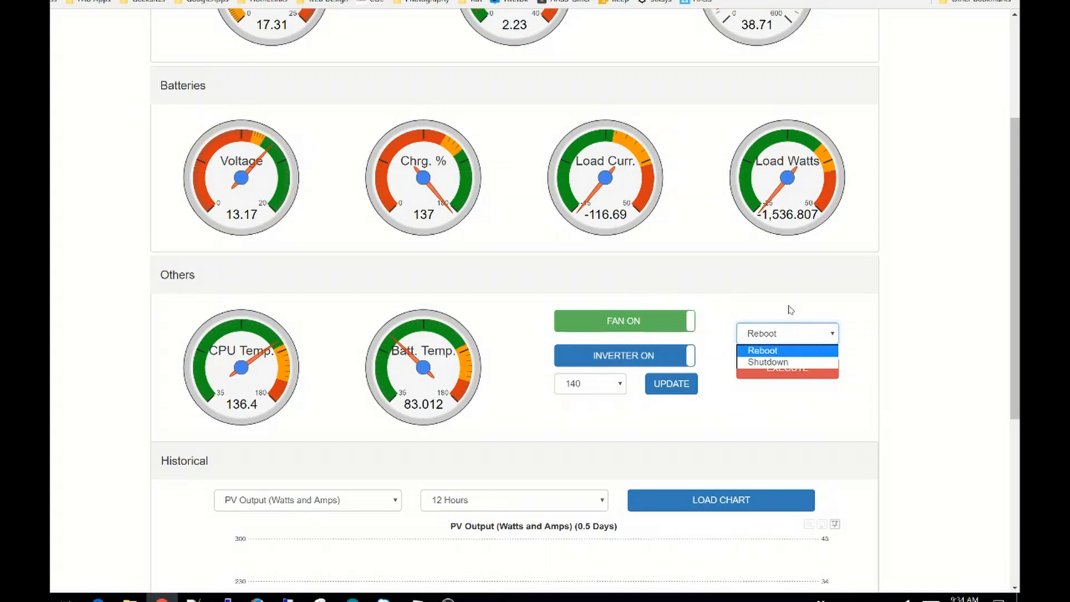
pyautogui.click(787, 350)
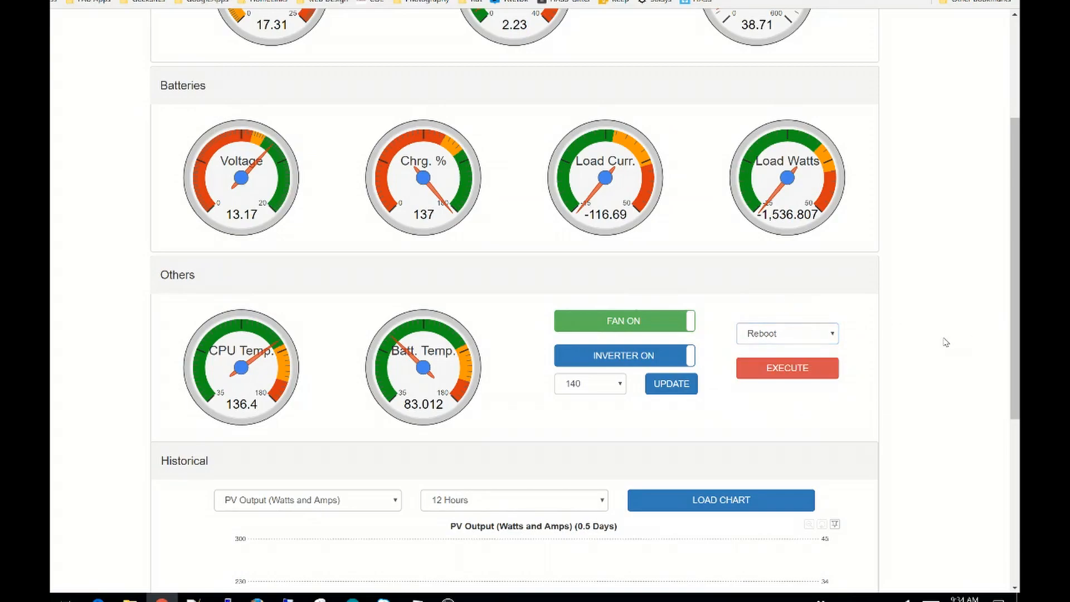
pyautogui.scroll(-3)
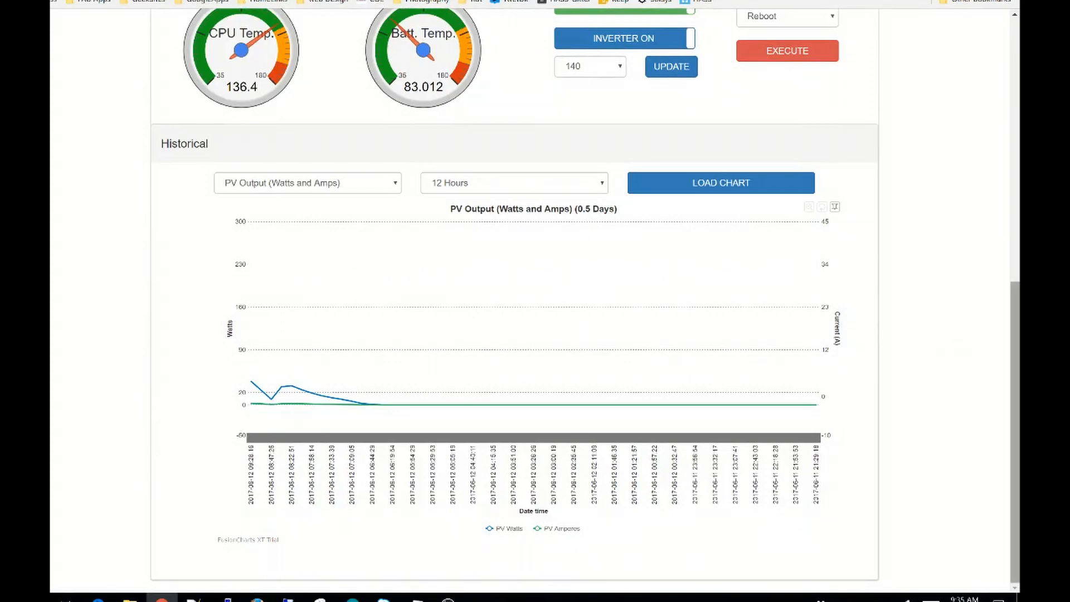
pyautogui.moveTo(1010, 297)
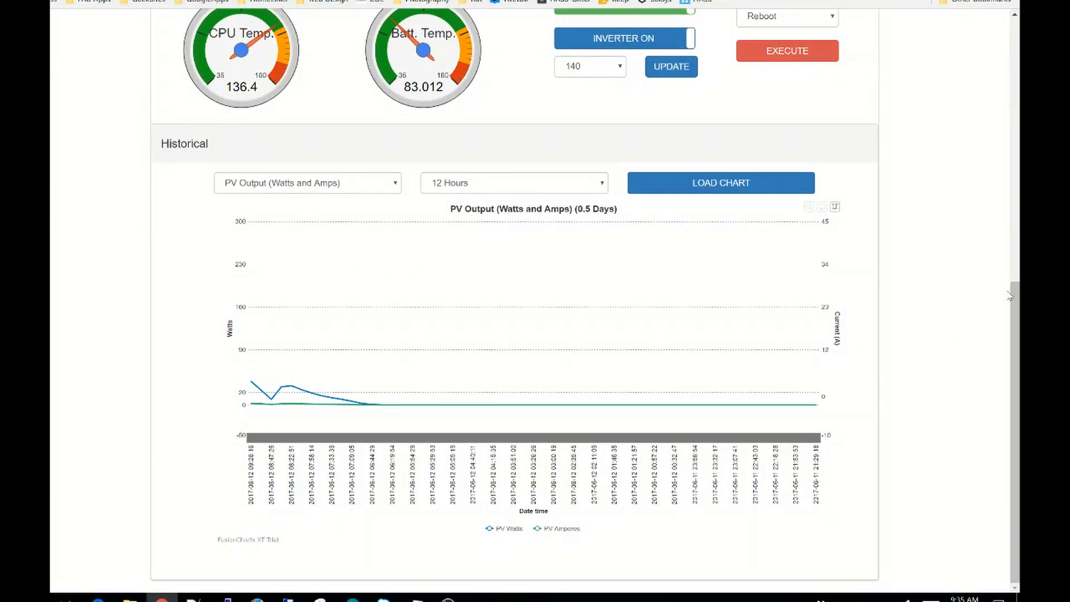
pyautogui.moveTo(198, 303)
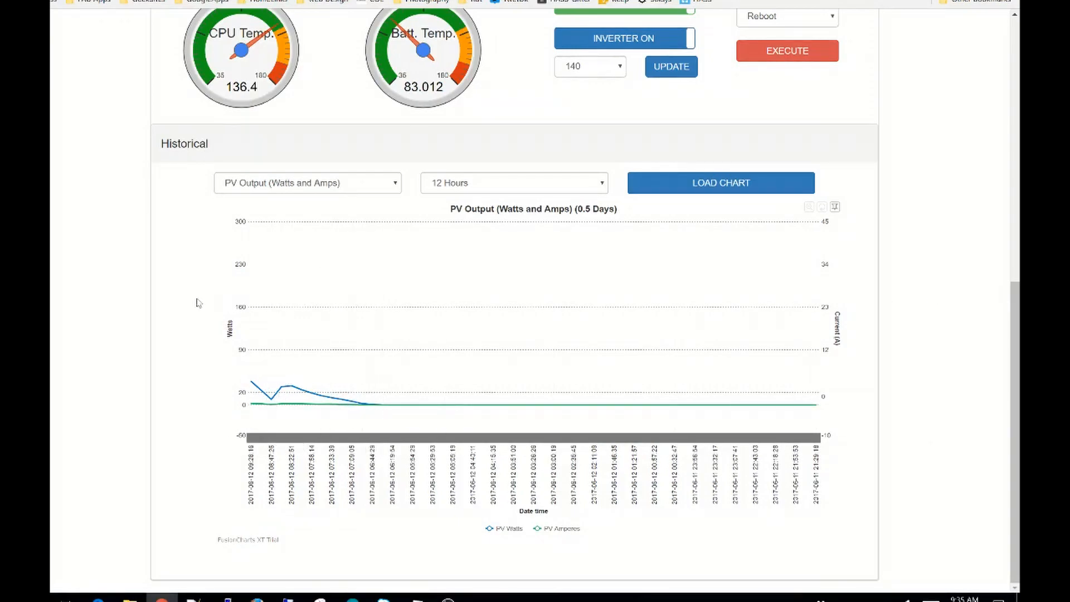
pyautogui.moveTo(173, 286)
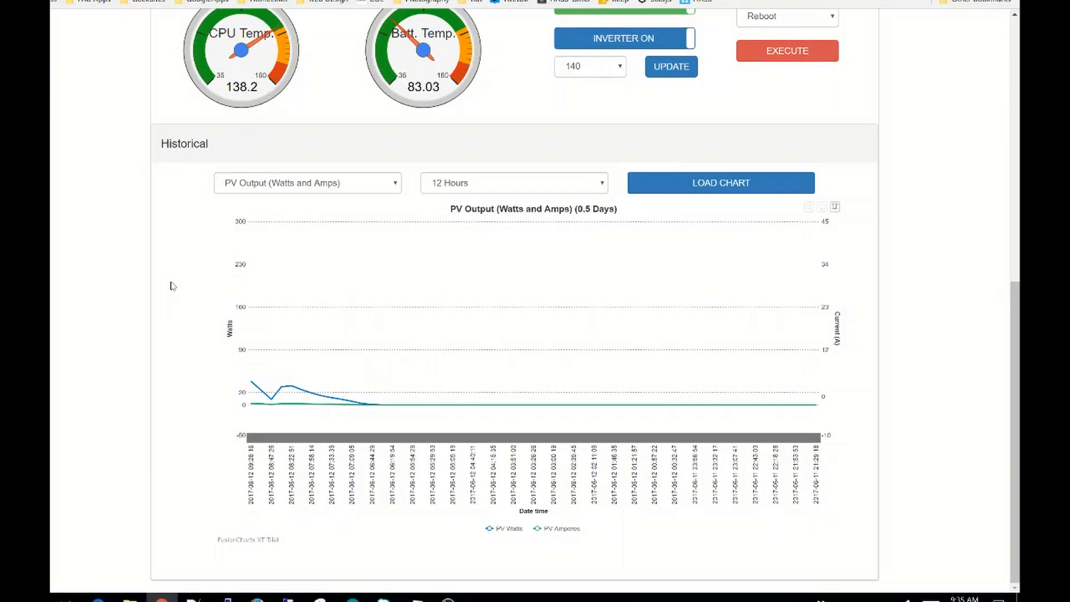
pyautogui.moveTo(172, 281)
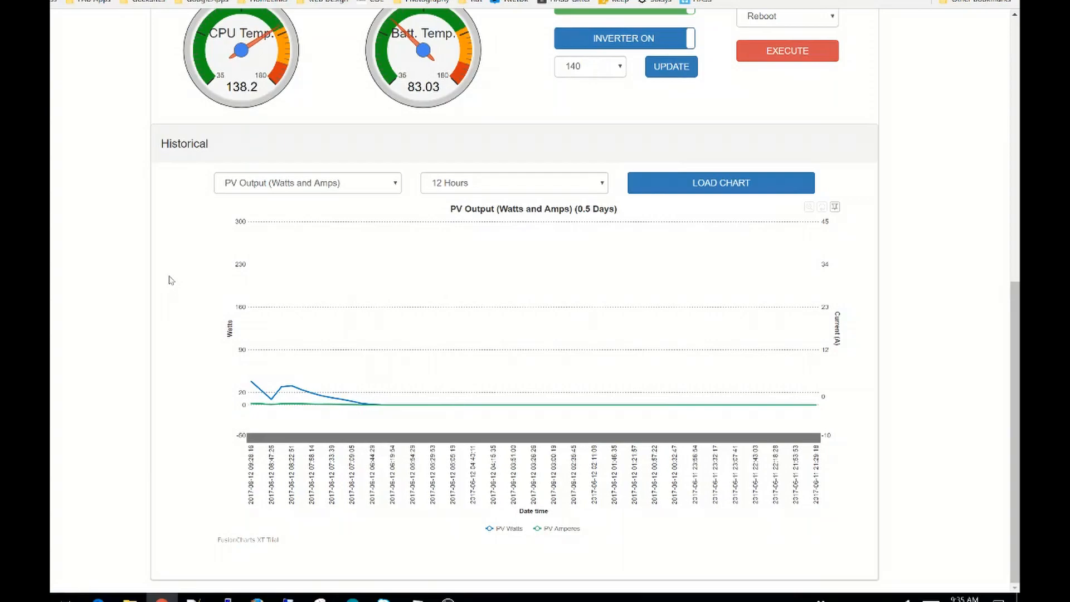
pyautogui.moveTo(581, 387)
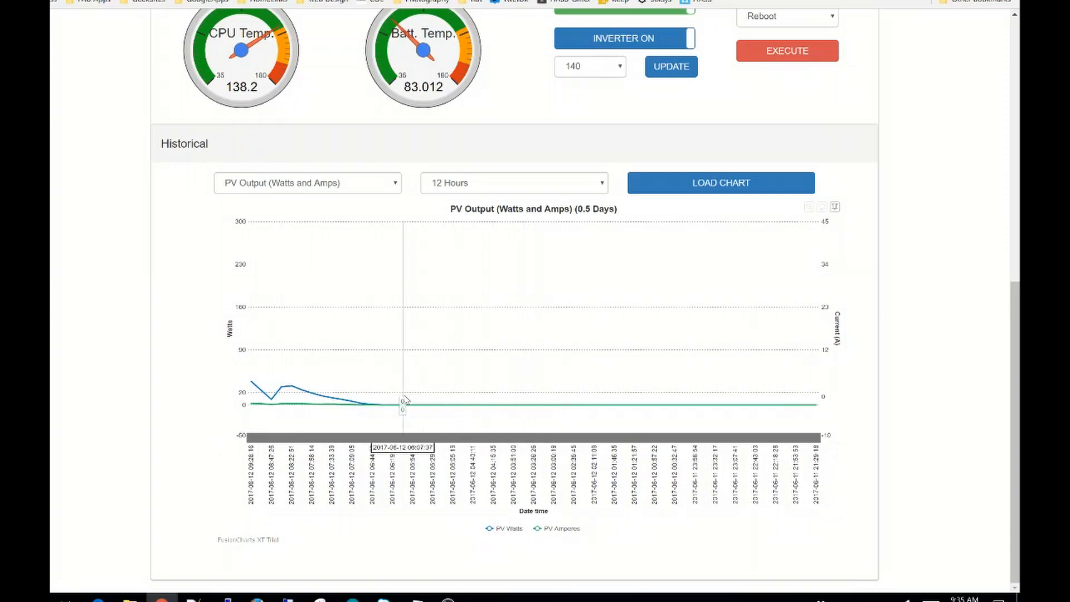
pyautogui.moveTo(586, 405)
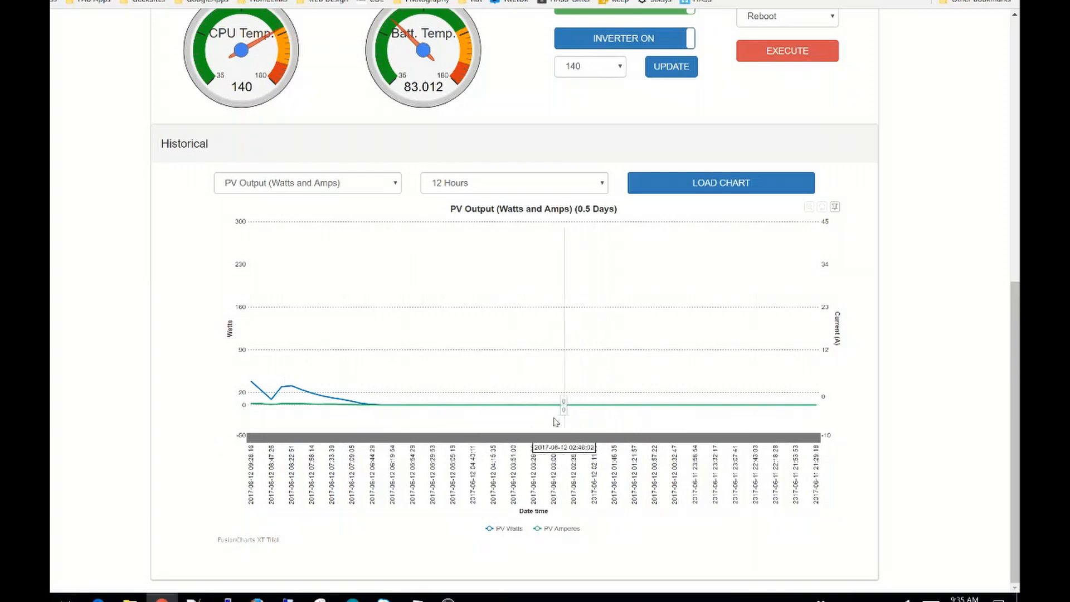
pyautogui.moveTo(359, 418)
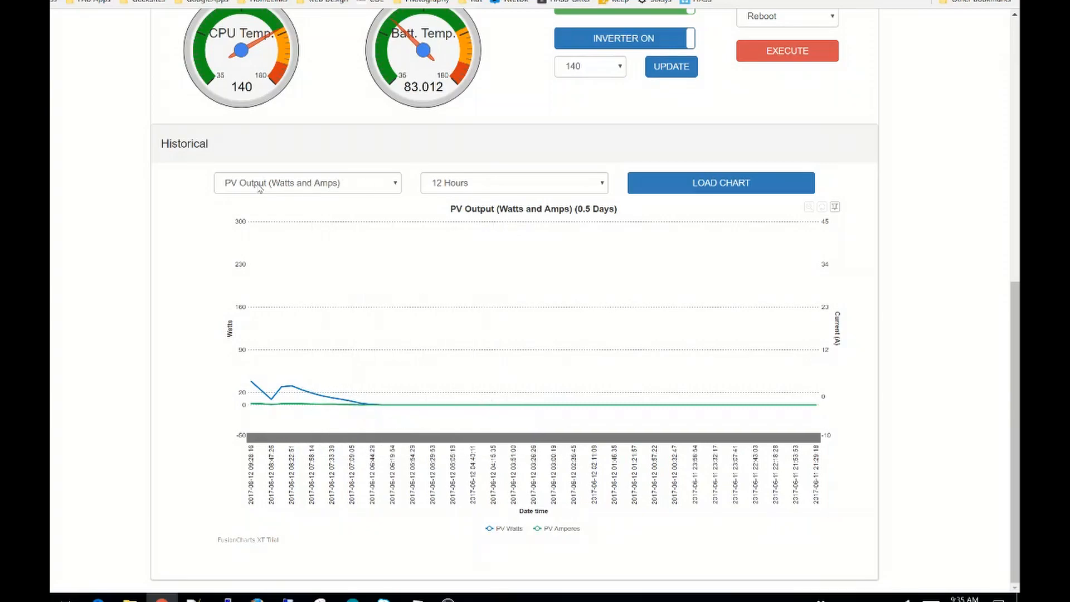
pyautogui.moveTo(221, 332)
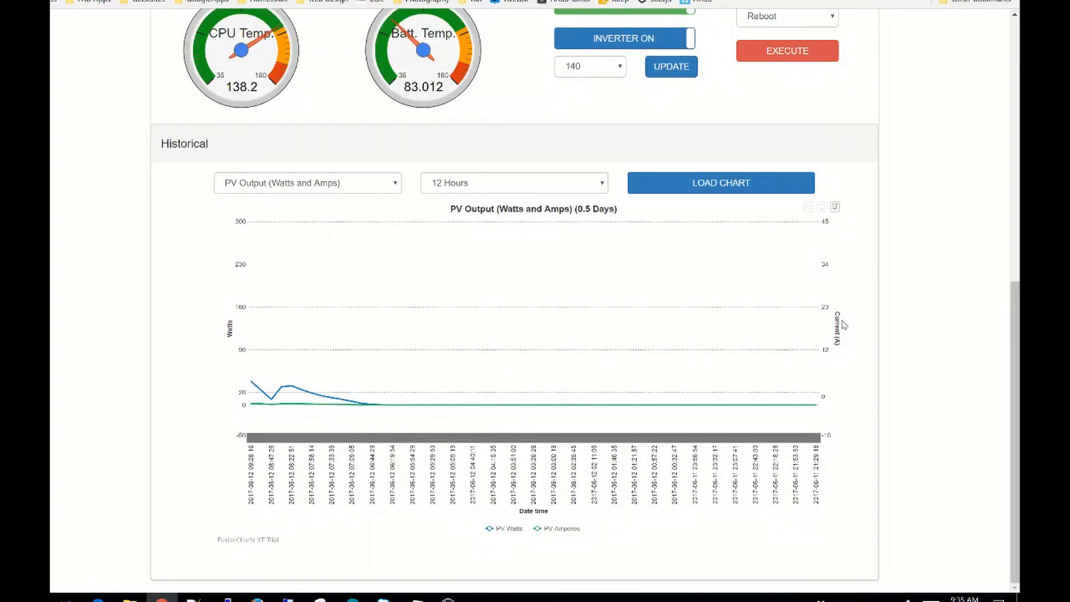
pyautogui.moveTo(452, 279)
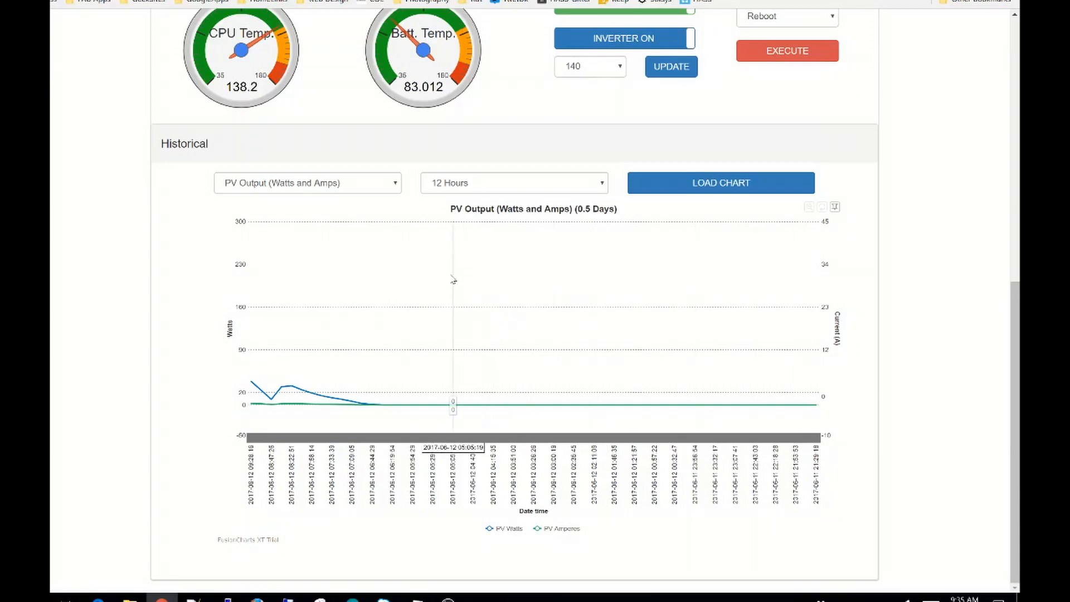
# Load the PV output chart for one day, then reload it for the 7 Days range
pyautogui.click(515, 182)
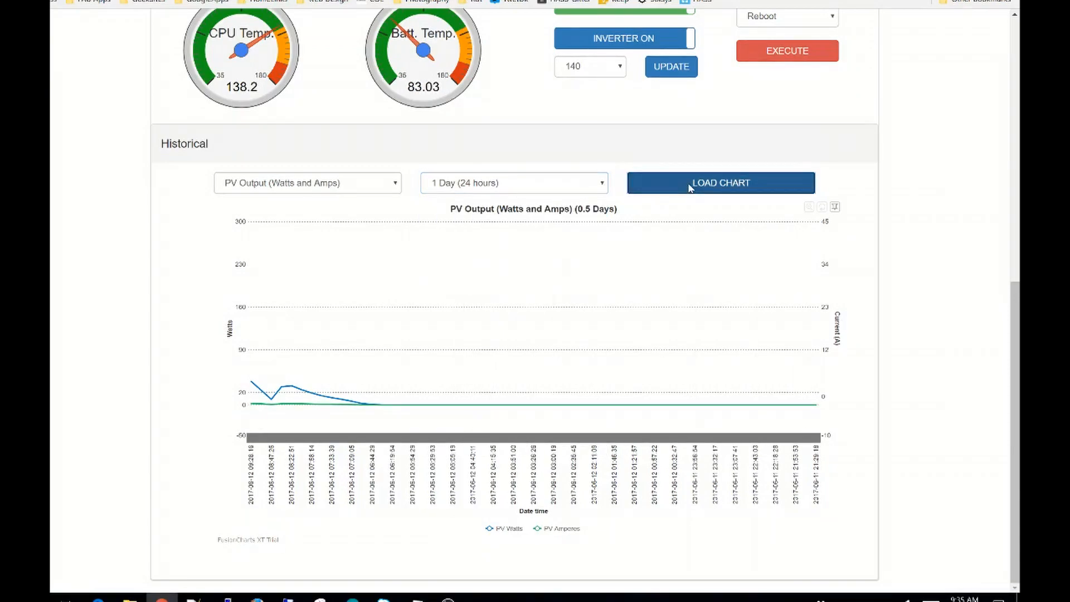
pyautogui.click(720, 183)
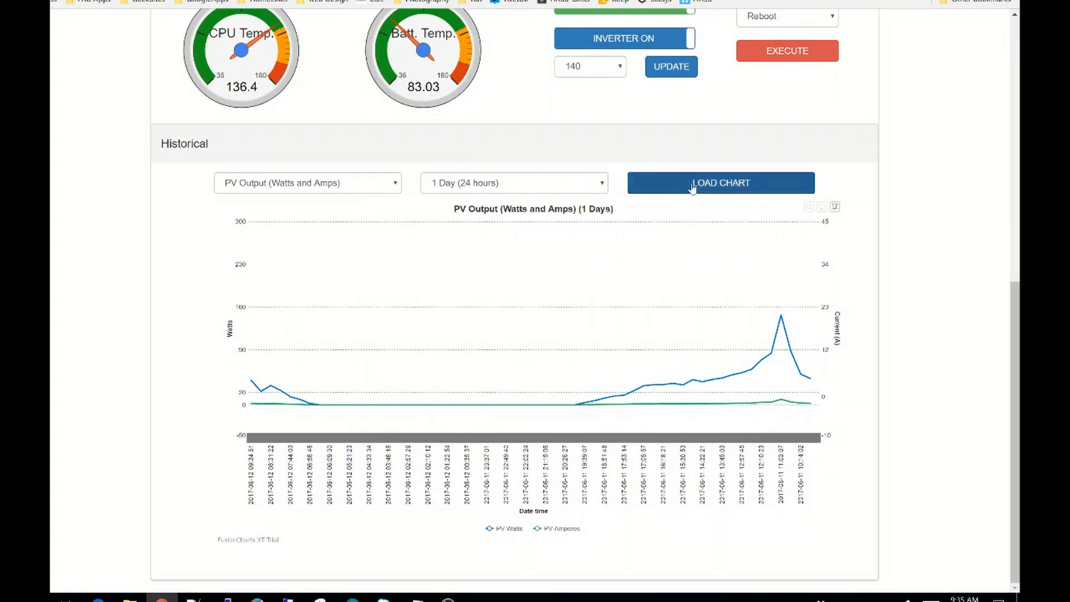
pyautogui.click(515, 183)
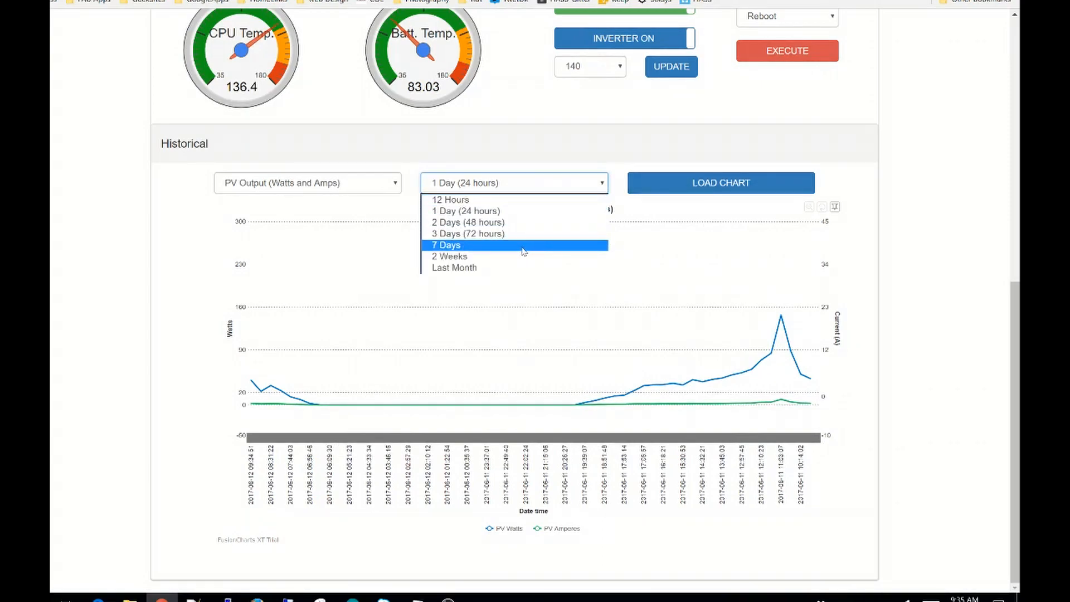
pyautogui.click(467, 244)
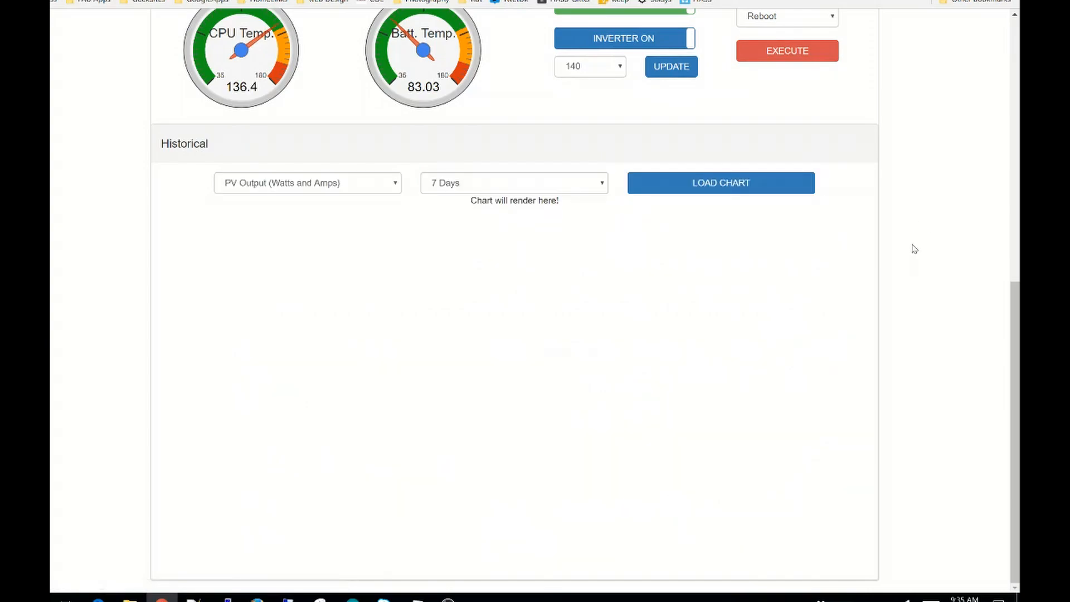
pyautogui.click(721, 183)
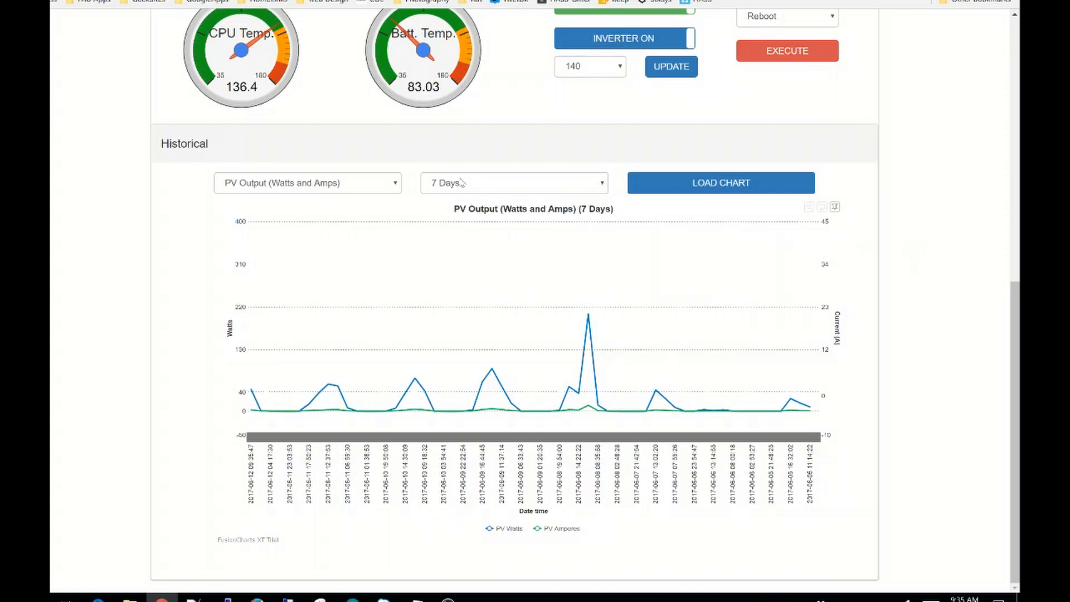
# Load the Voltages chart showing 7 days of battery and panel voltage history
pyautogui.click(307, 183)
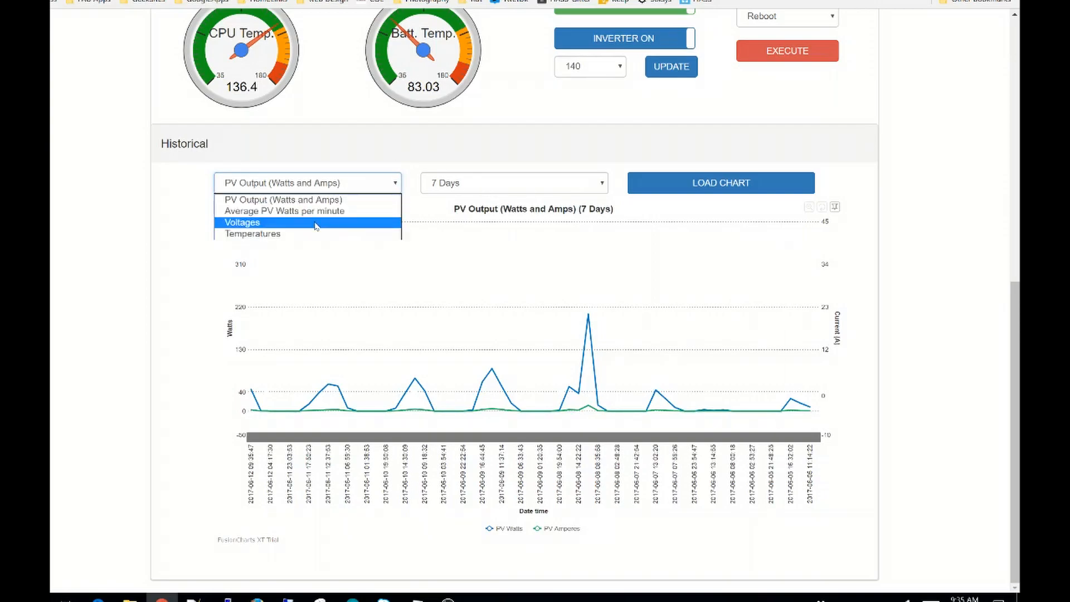
pyautogui.click(242, 222)
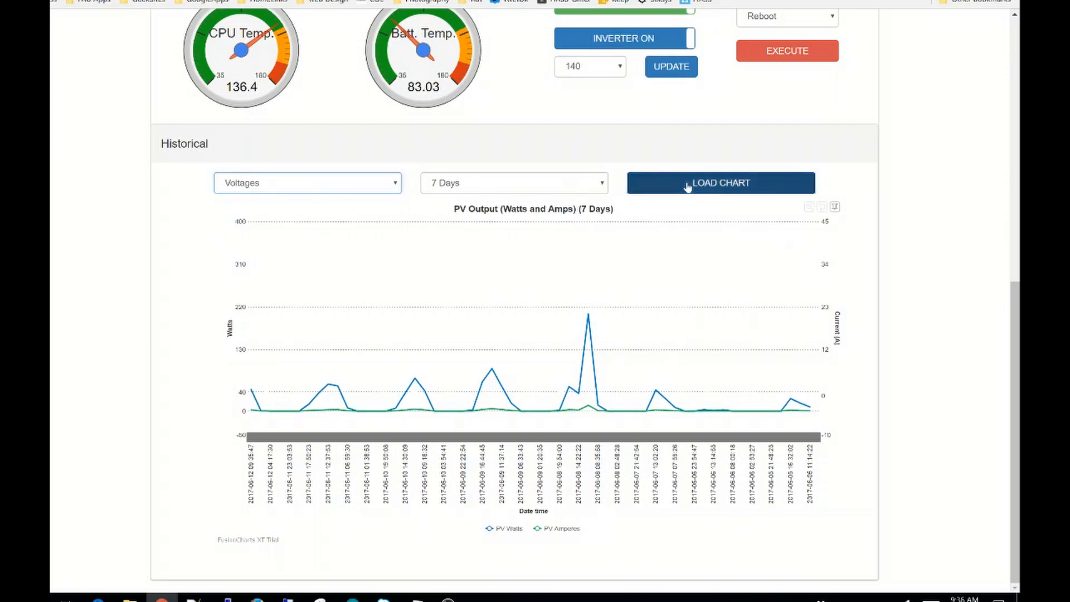
pyautogui.click(720, 183)
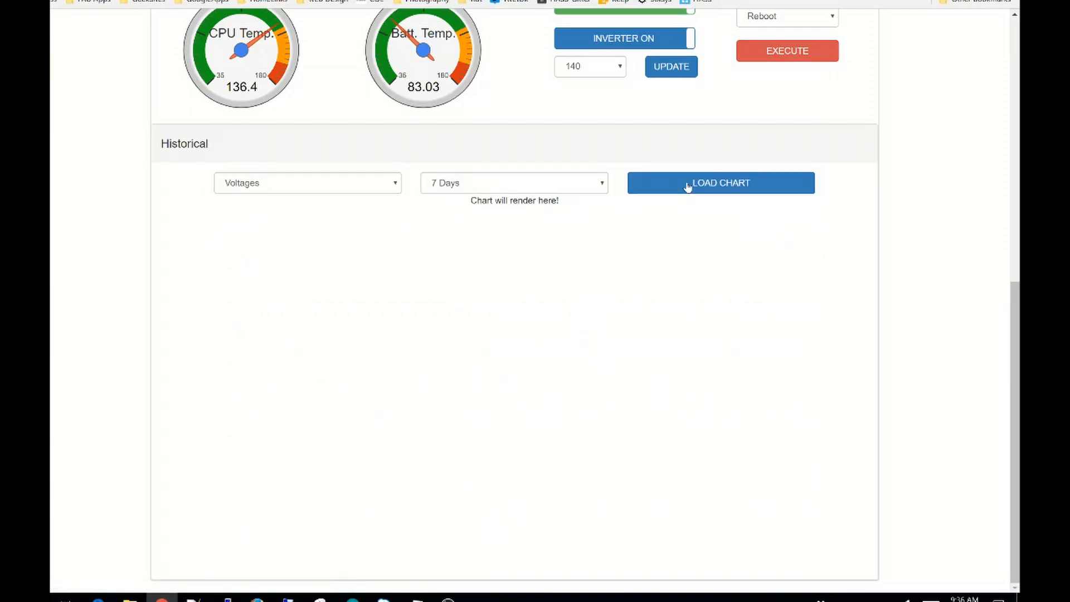
pyautogui.click(719, 183)
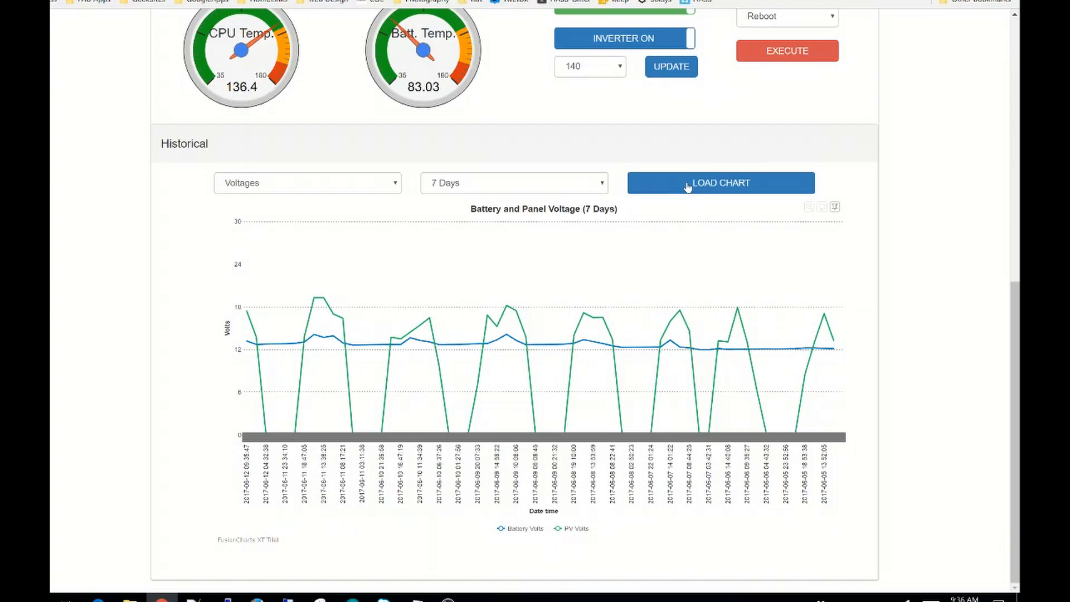
pyautogui.moveTo(680, 373)
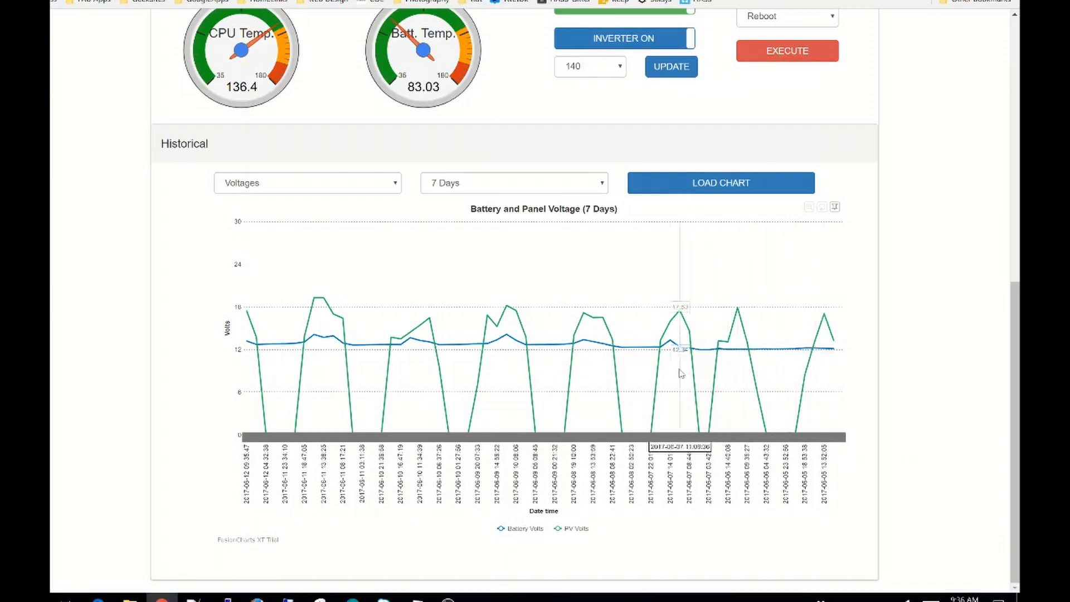
pyautogui.moveTo(417, 384)
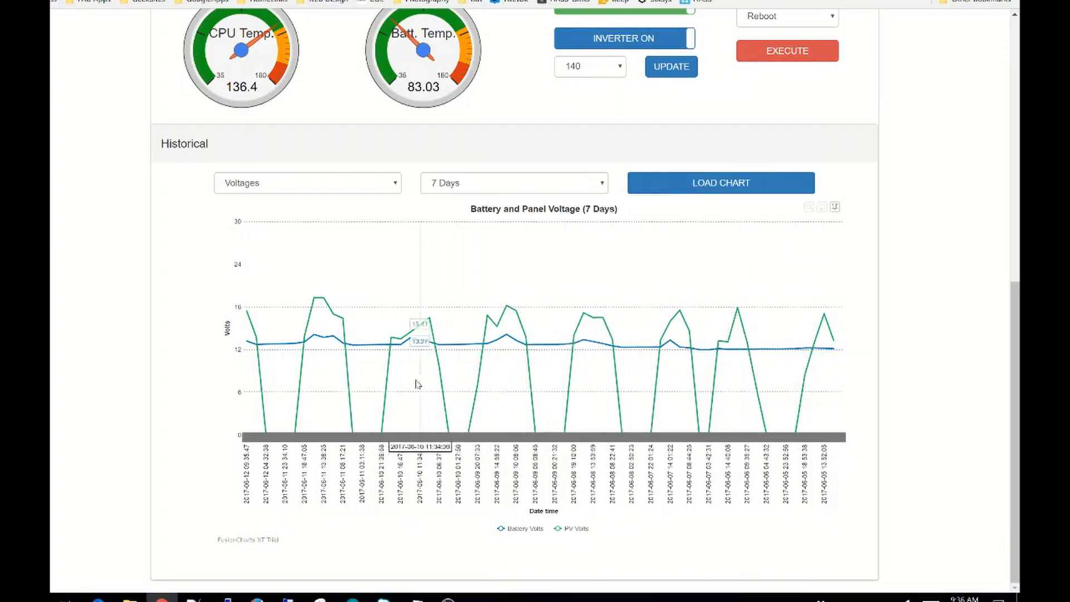
pyautogui.moveTo(787, 348)
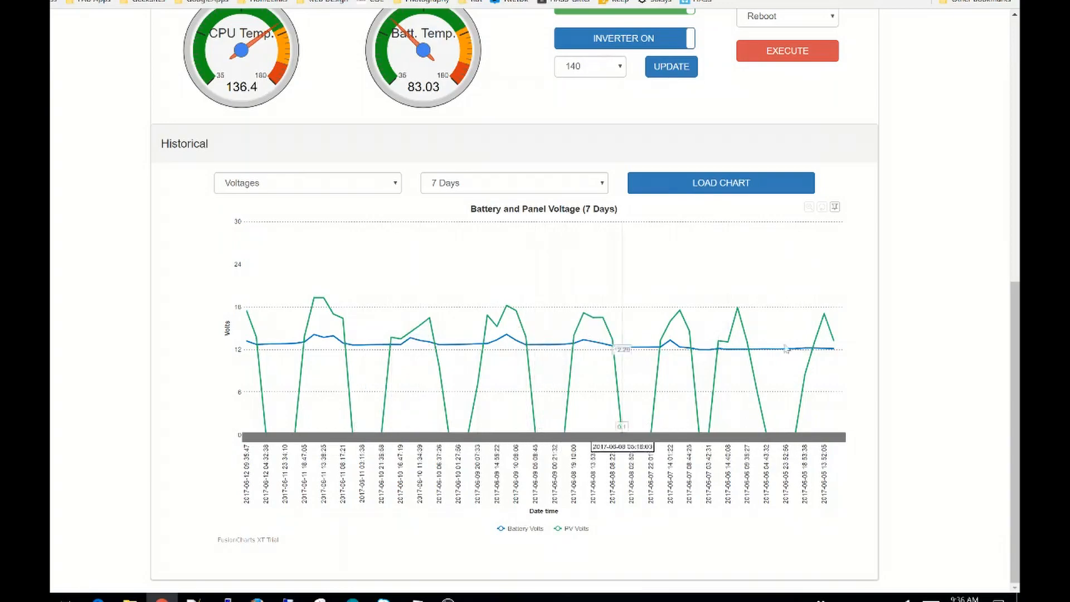
pyautogui.moveTo(664, 363)
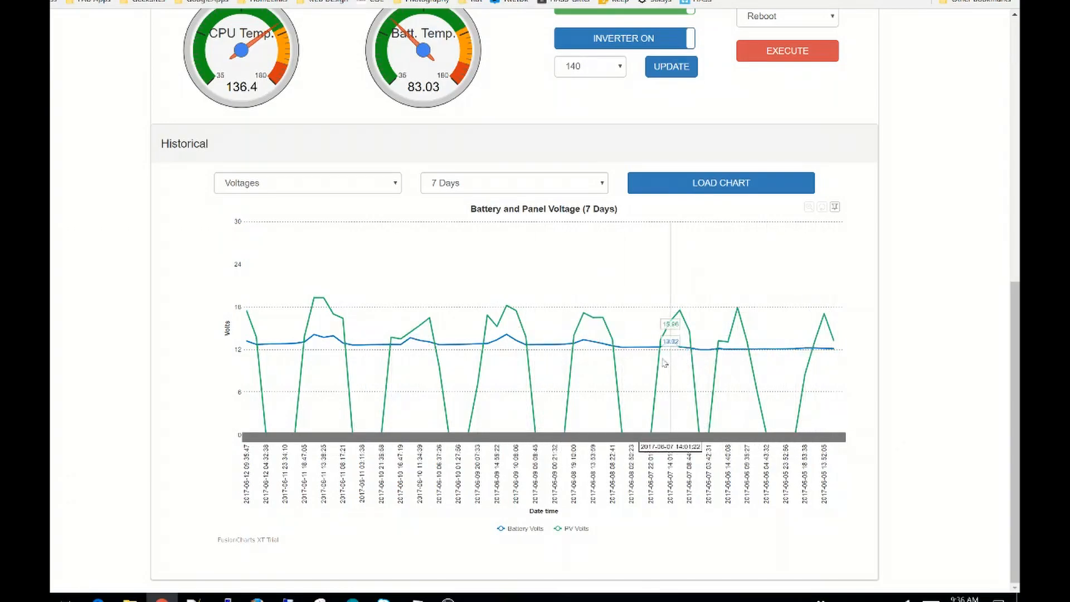
pyautogui.moveTo(511, 357)
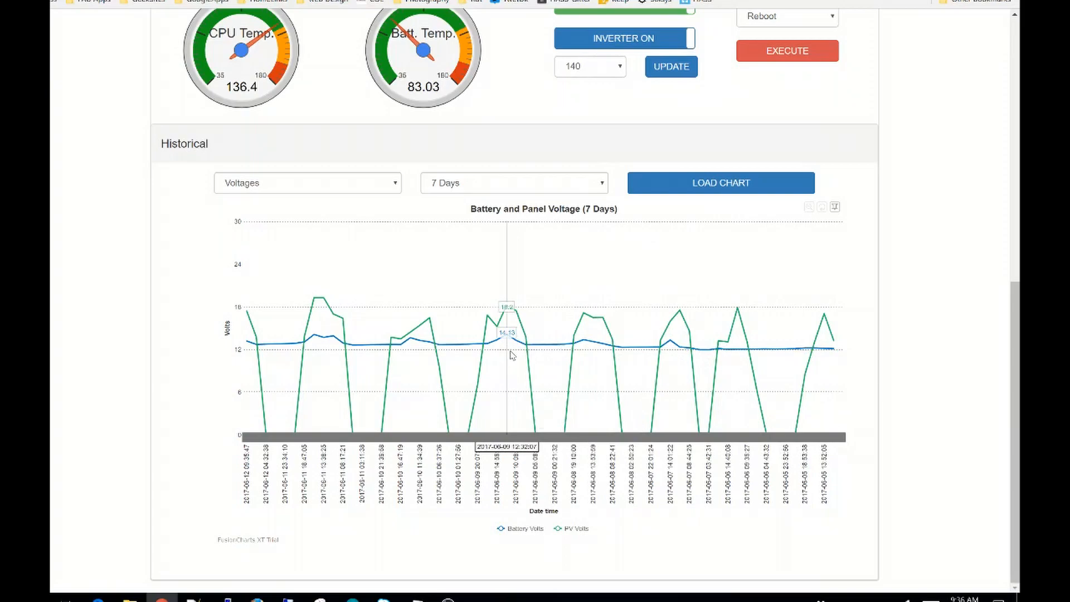
# Load the Temperatures chart covering the last 7 days
pyautogui.click(308, 183)
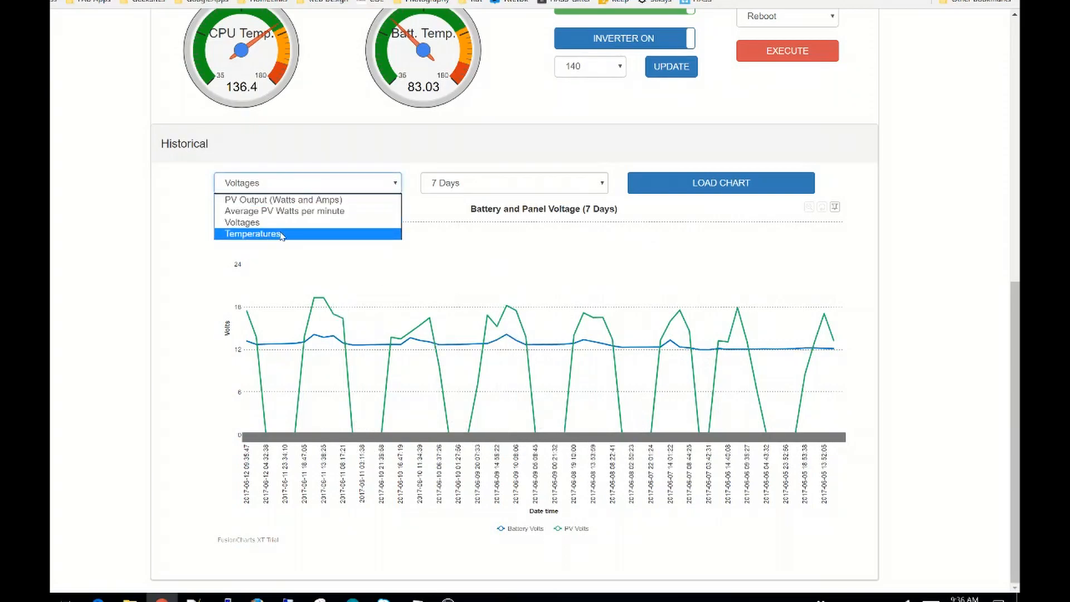
pyautogui.click(250, 233)
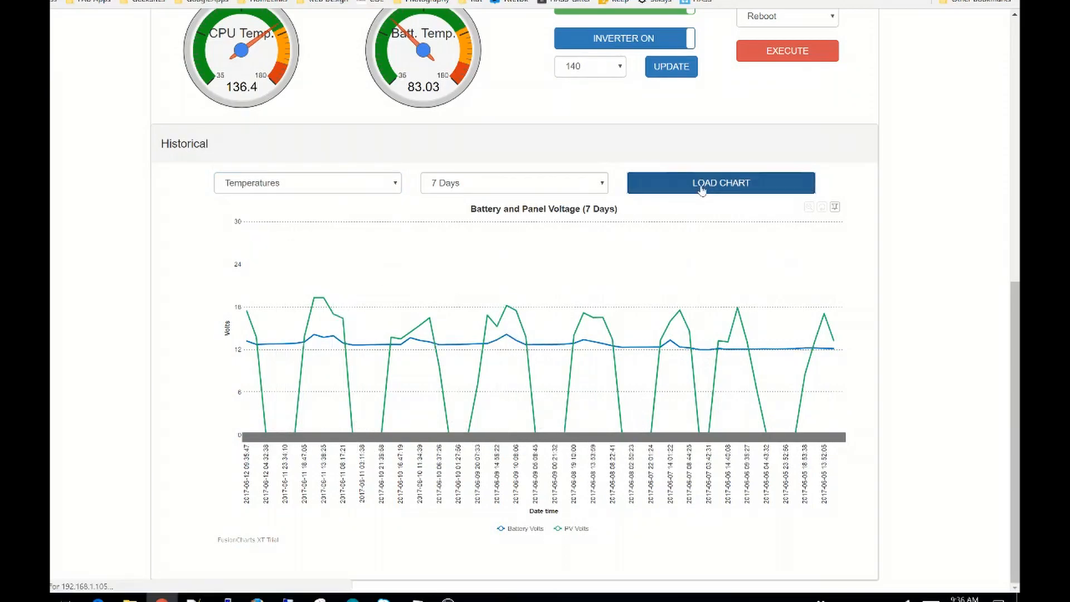
pyautogui.click(720, 183)
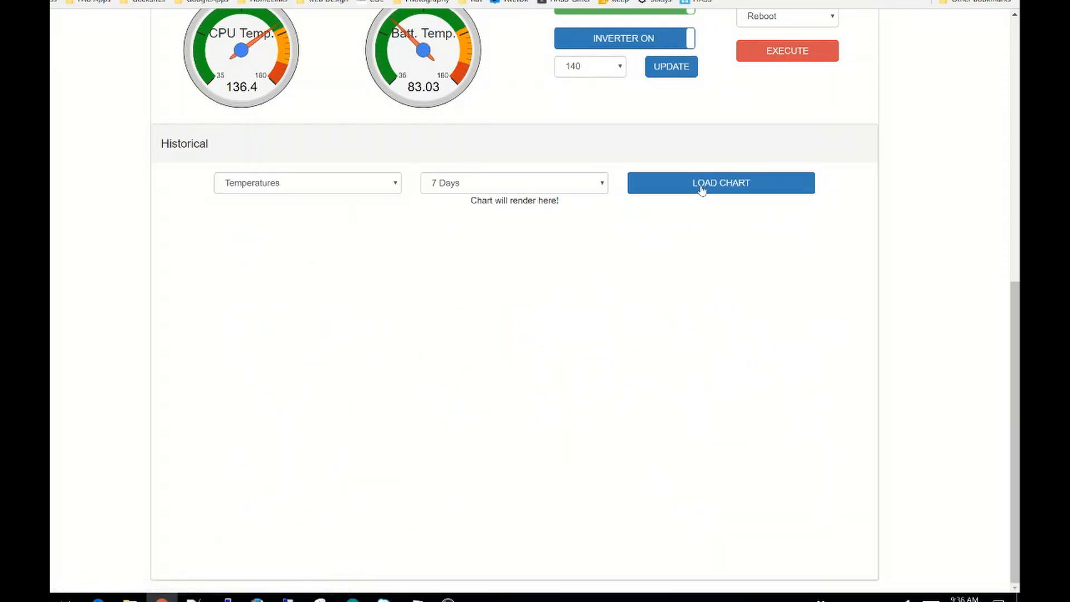
pyautogui.click(720, 183)
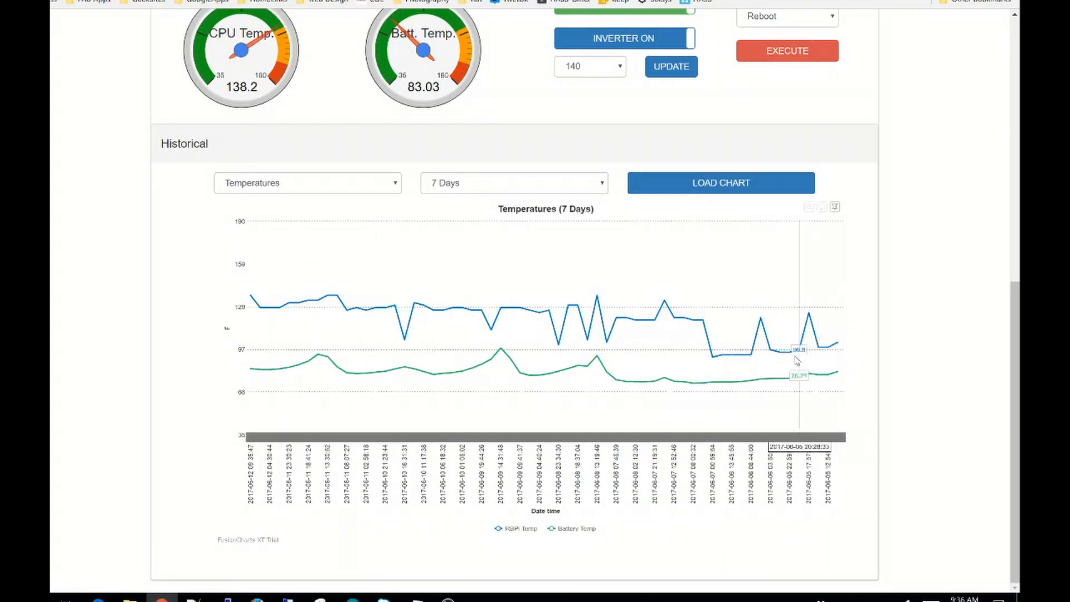
pyautogui.moveTo(593, 341)
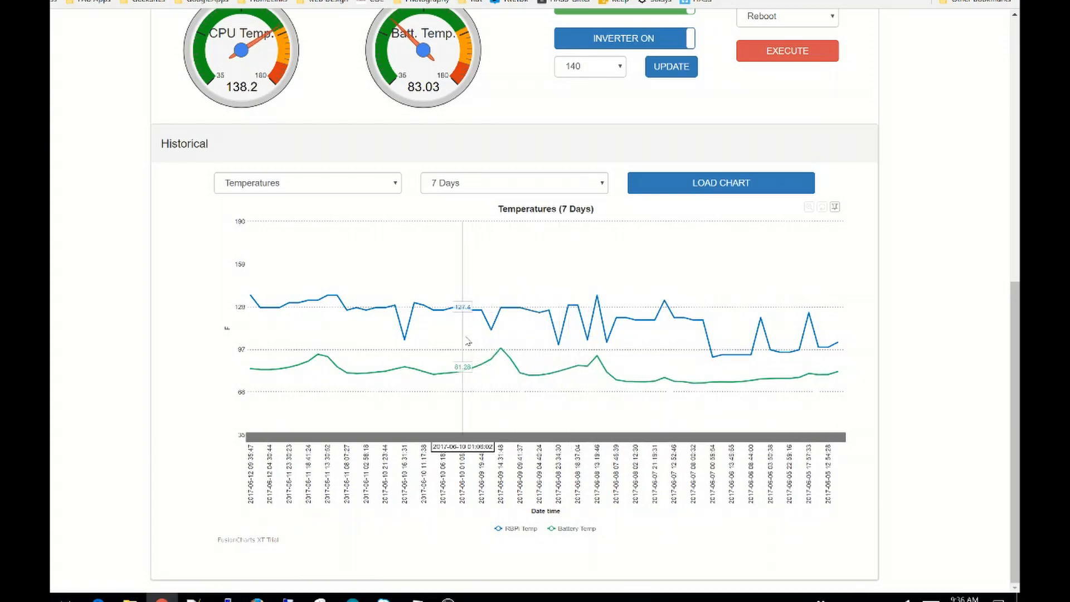
pyautogui.moveTo(451, 341)
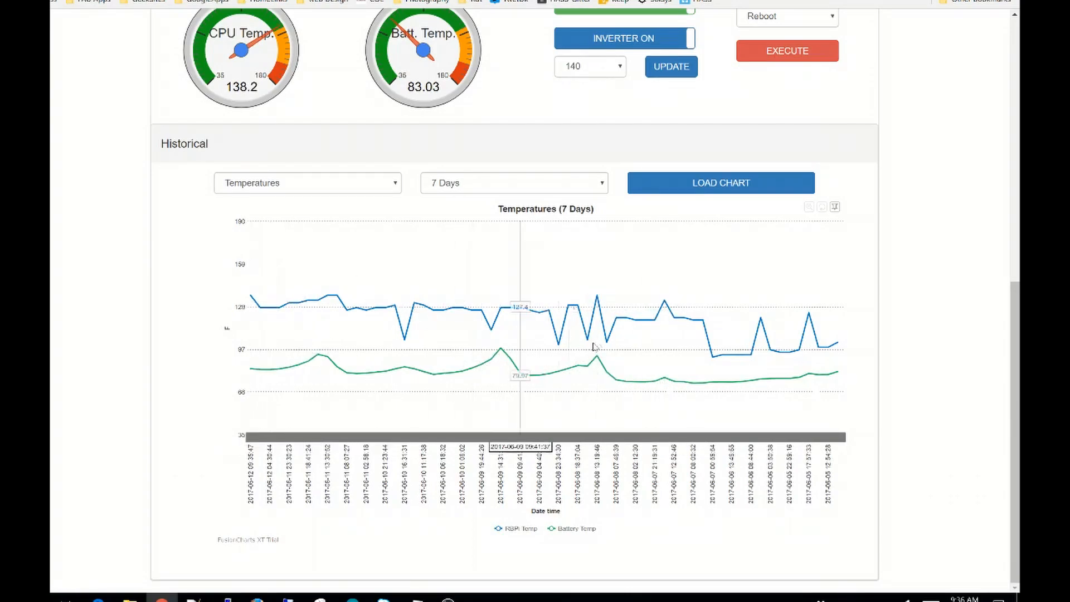
pyautogui.moveTo(880, 352)
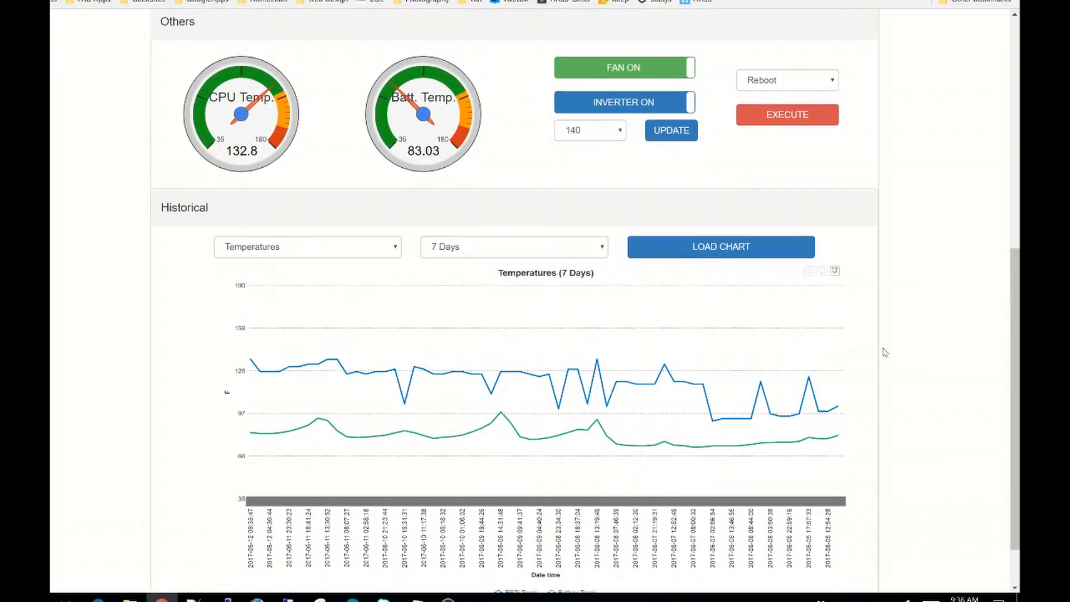
pyautogui.scroll(3)
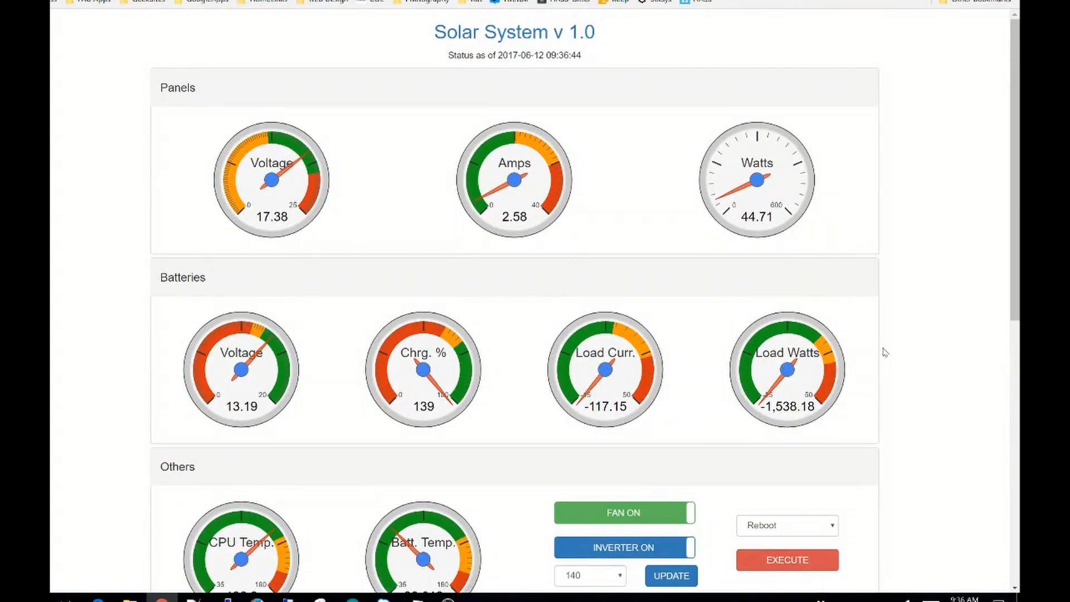
pyautogui.scroll(-3)
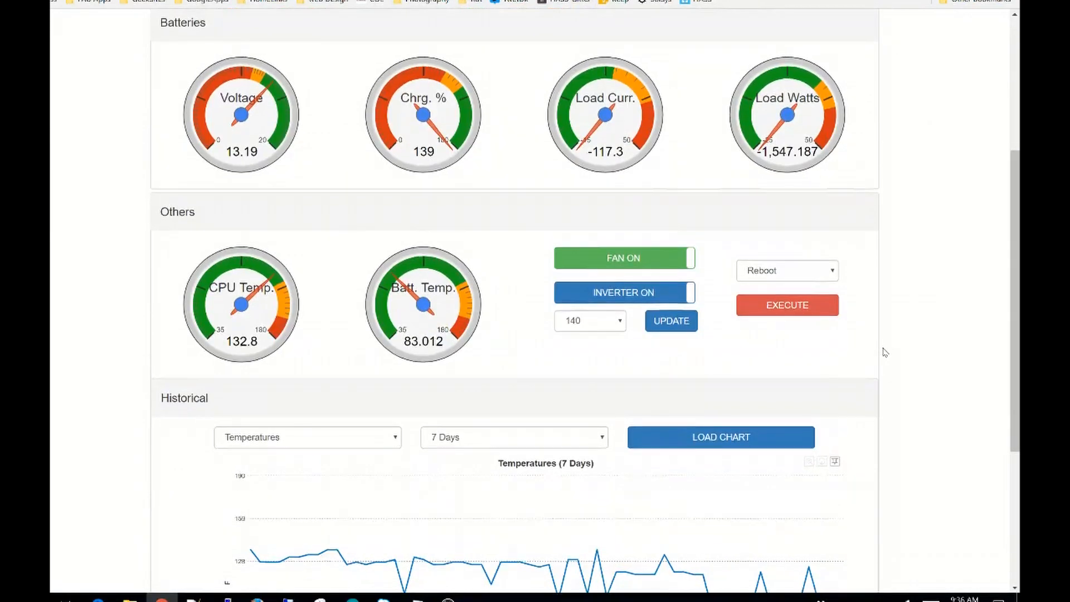